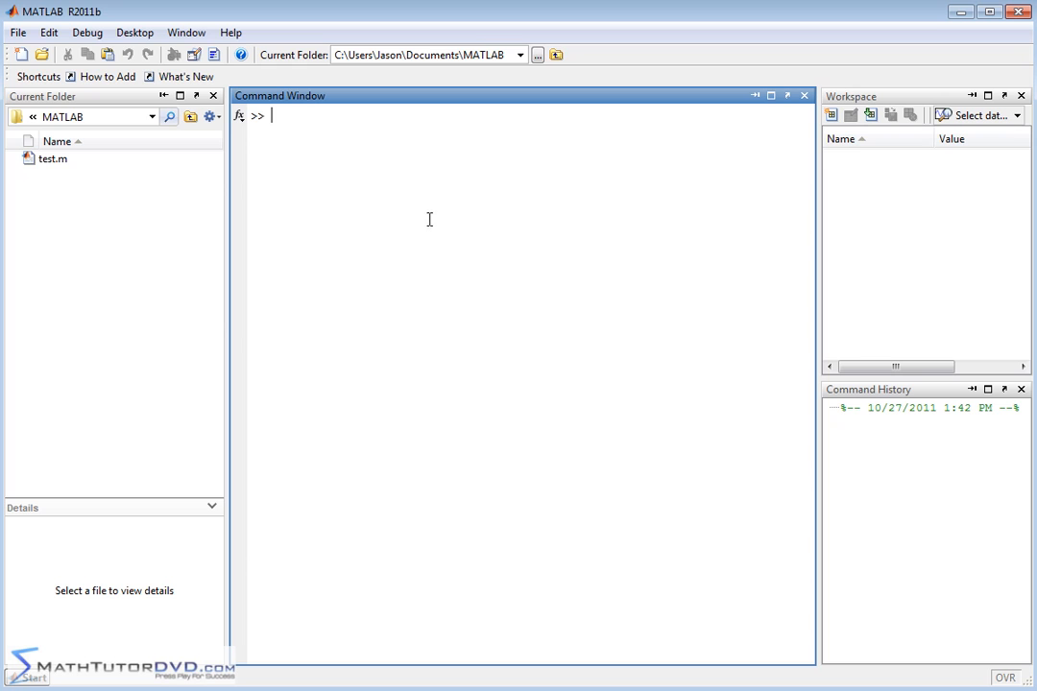
{"action": "mouse_move", "coordinate": [426, 215]}
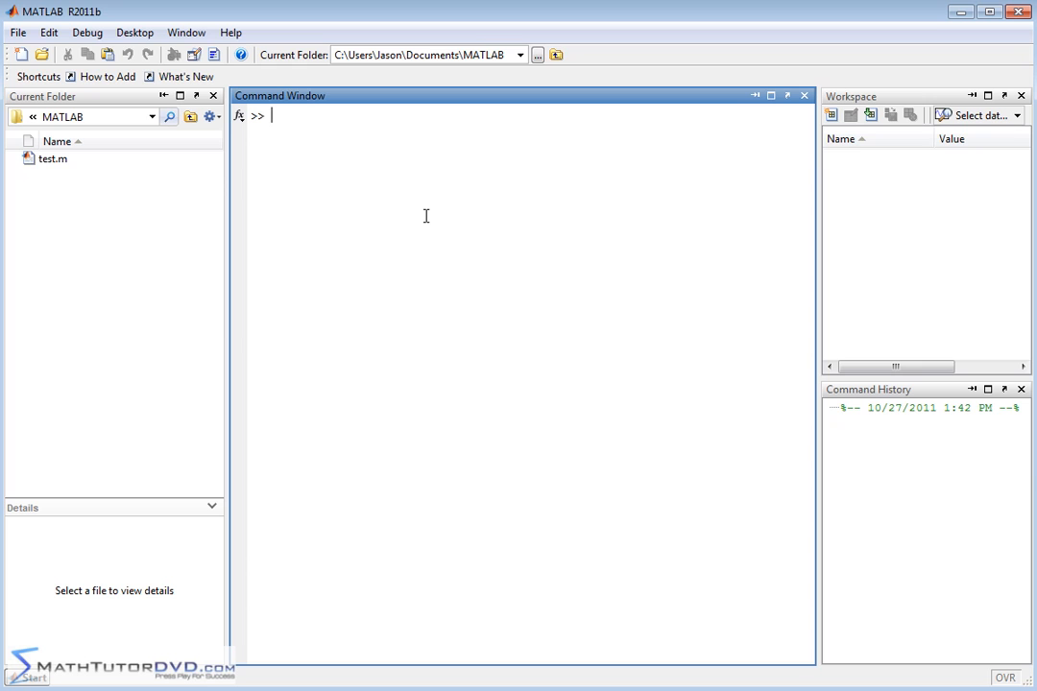
{"action": "mouse_move", "coordinate": [415, 212]}
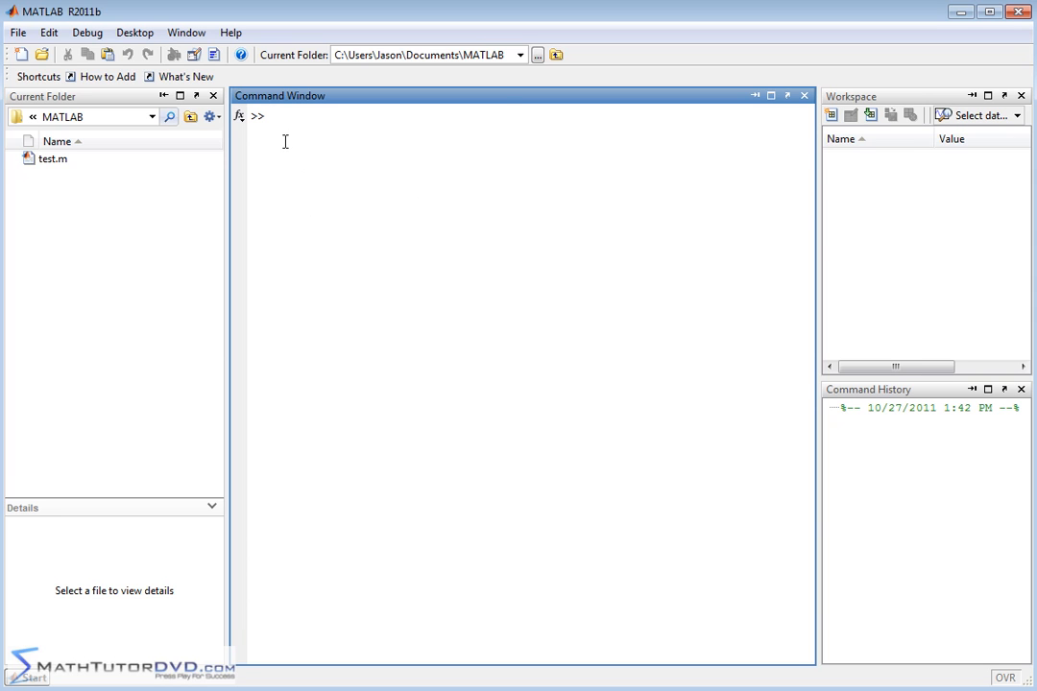
{"action": "mouse_move", "coordinate": [668, 138]}
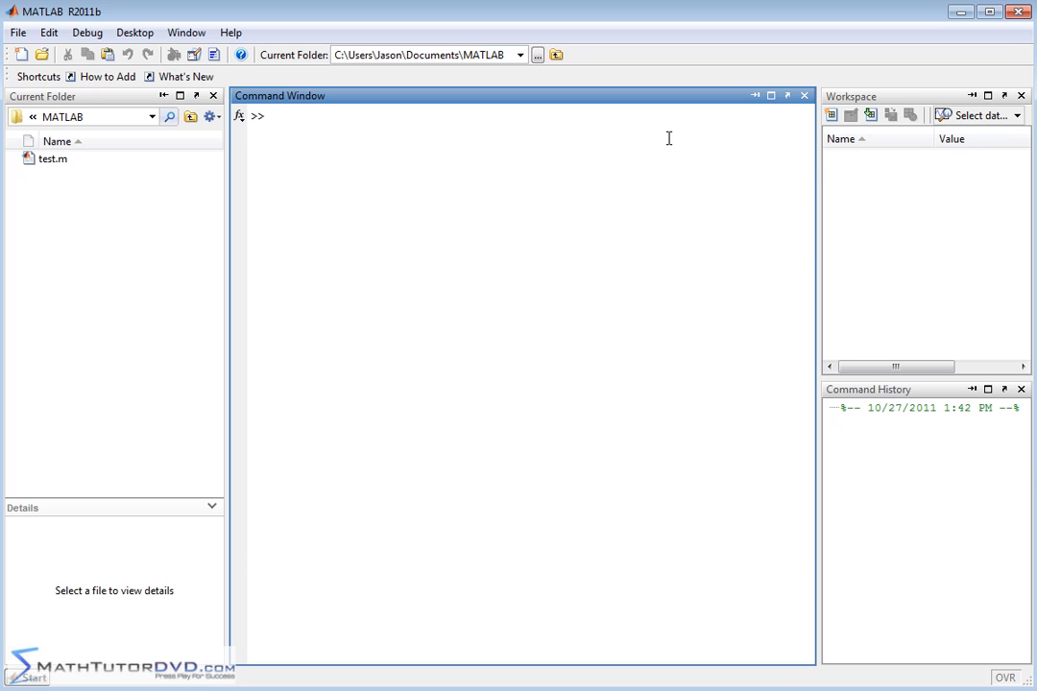
{"action": "left_click", "coordinate": [273, 115]}
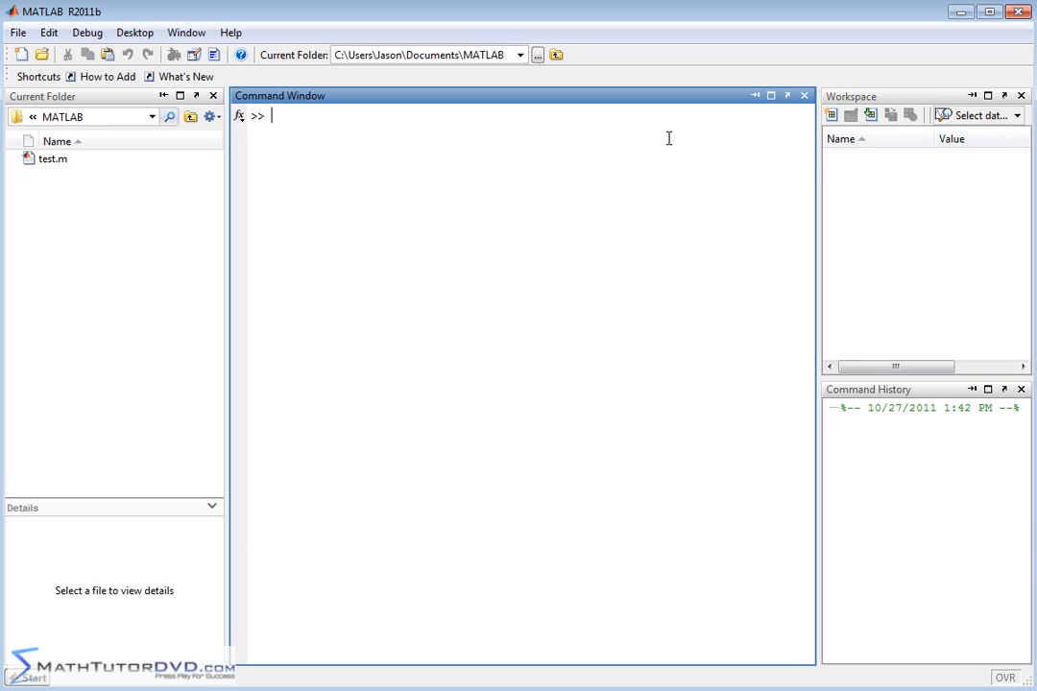
{"action": "type", "text": "gz"}
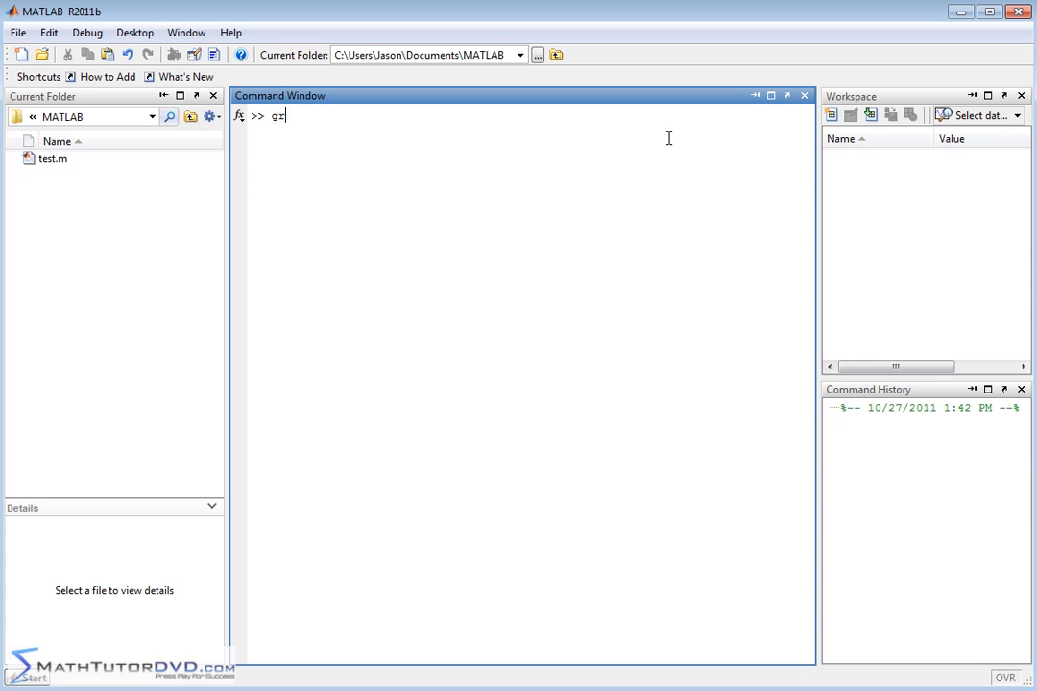
{"action": "type", "text": "rades ="}
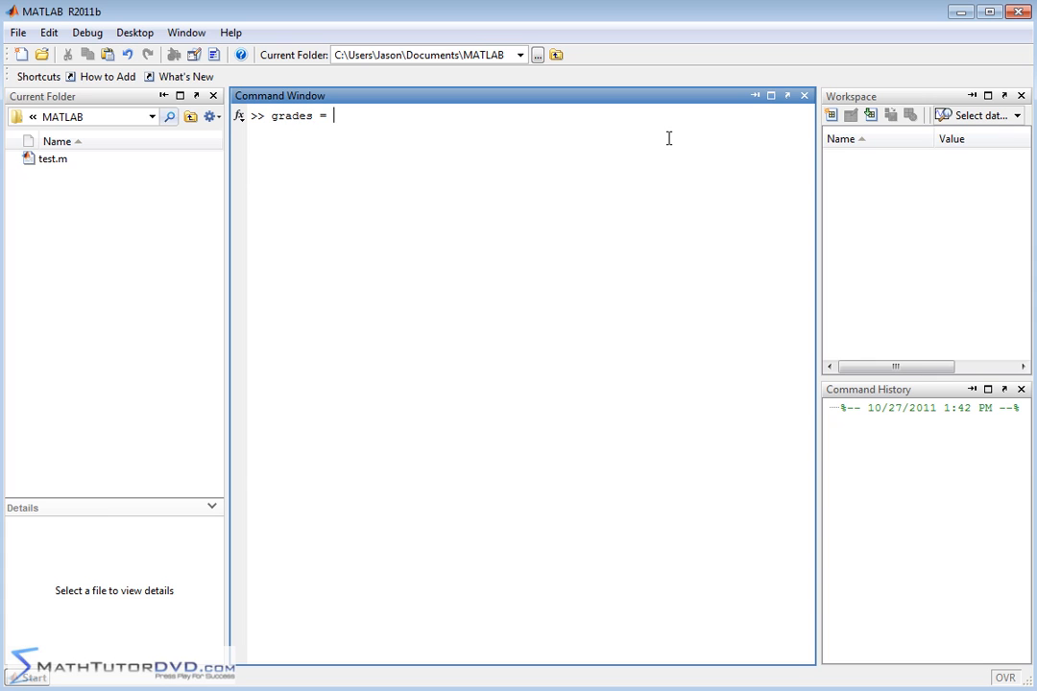
{"action": "type", "text": "["}
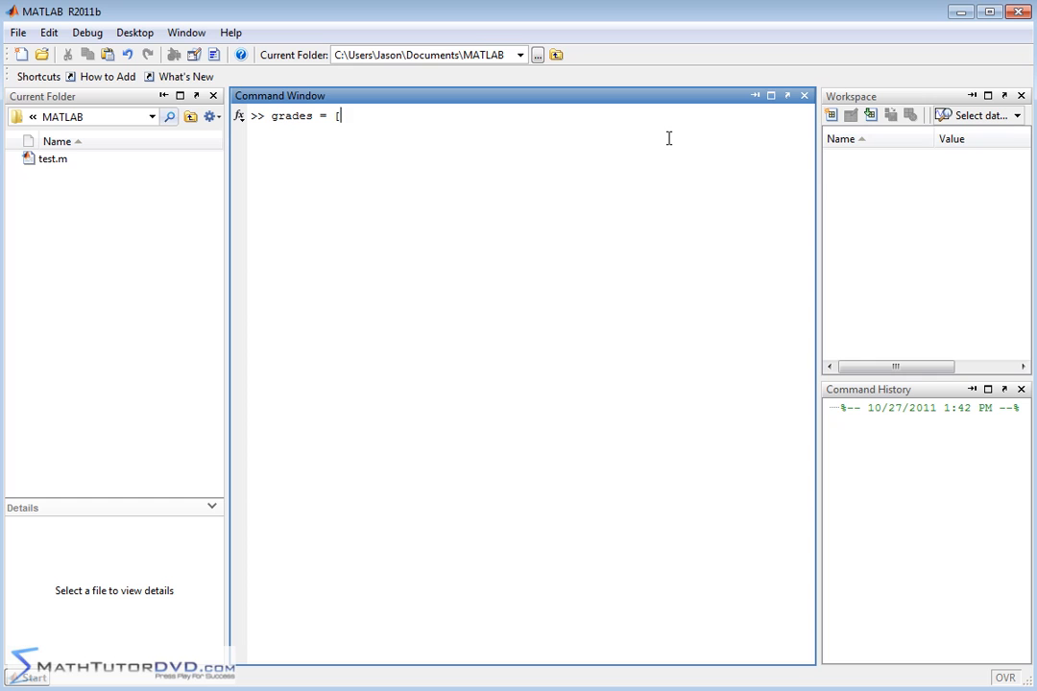
{"action": "type", "text": "100"}
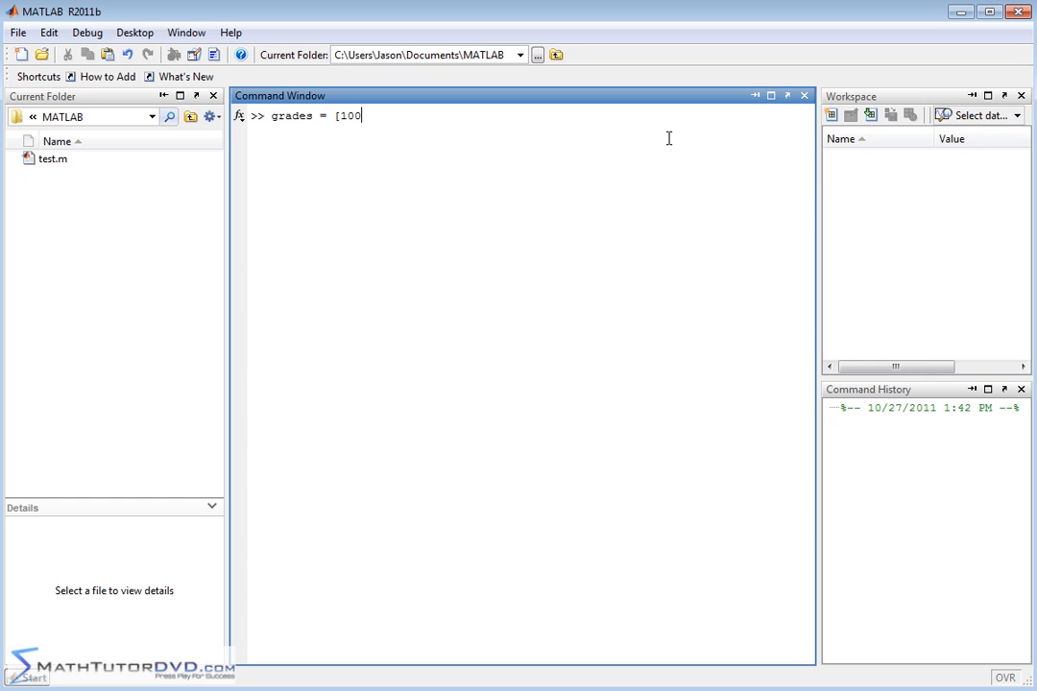
{"action": "type", "text": "91"}
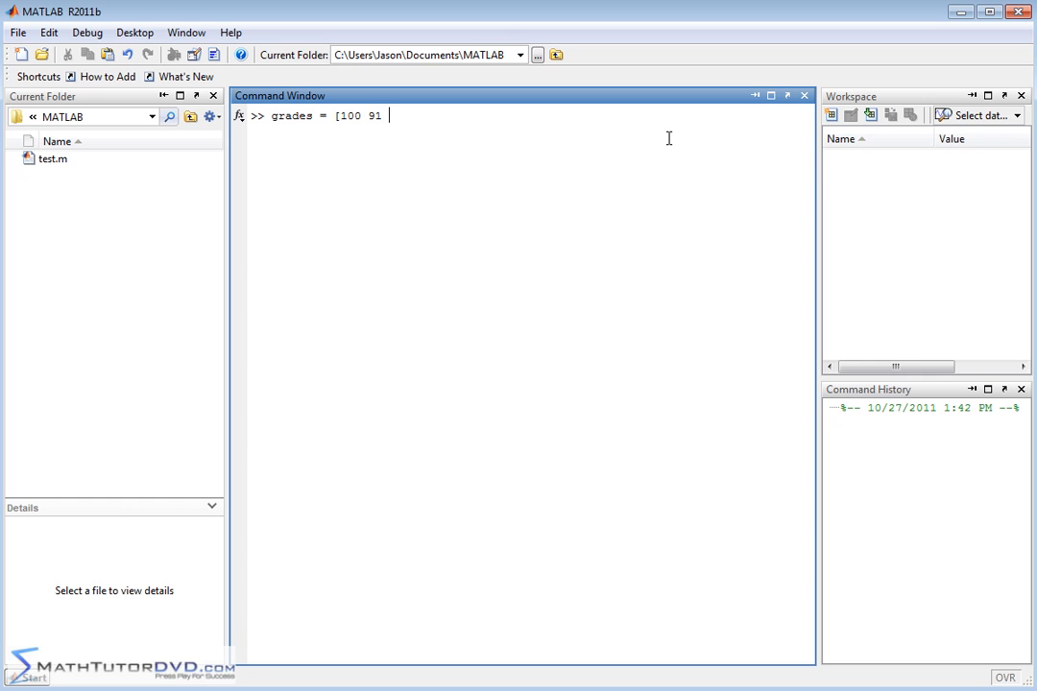
{"action": "type", "text": "92 85 40"}
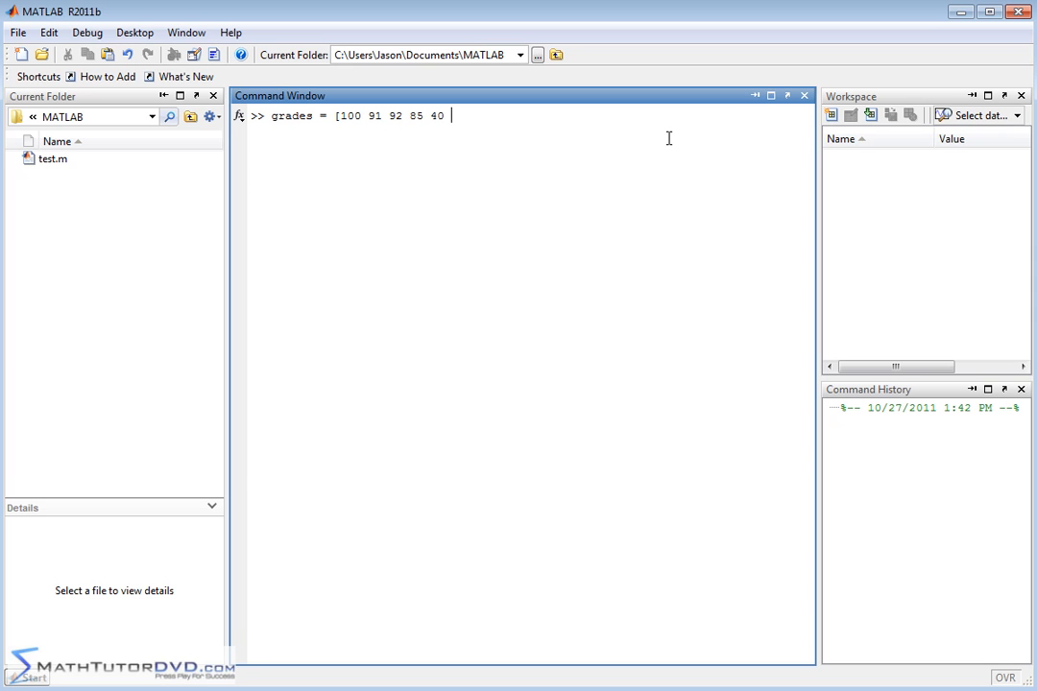
{"action": "type", "text": "77"}
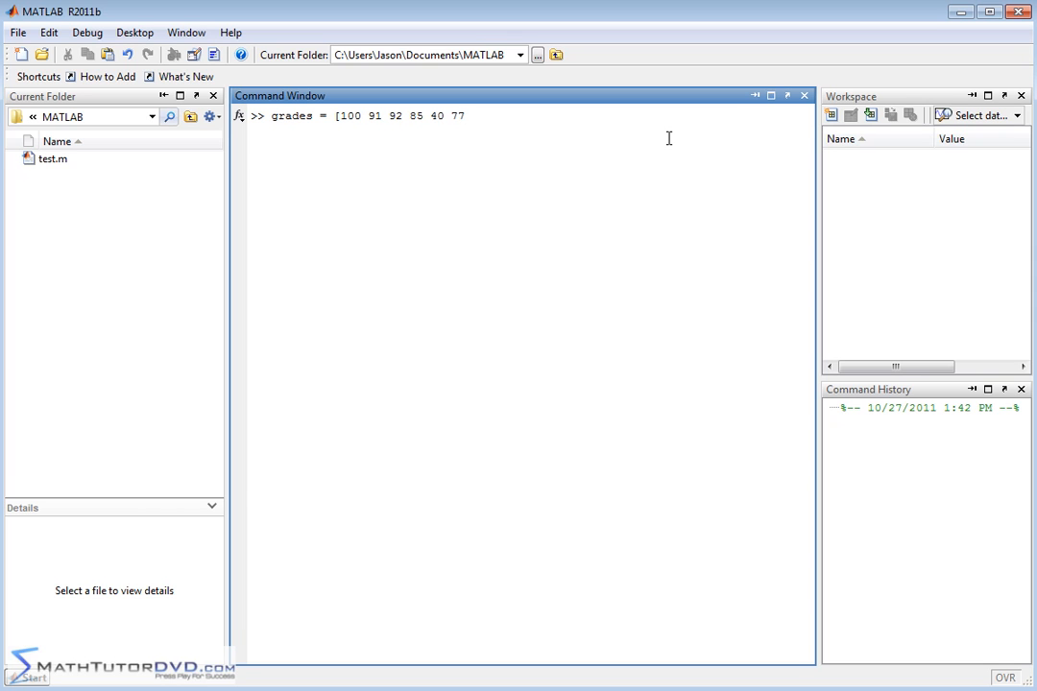
{"action": "type", "text": "92 91 9"}
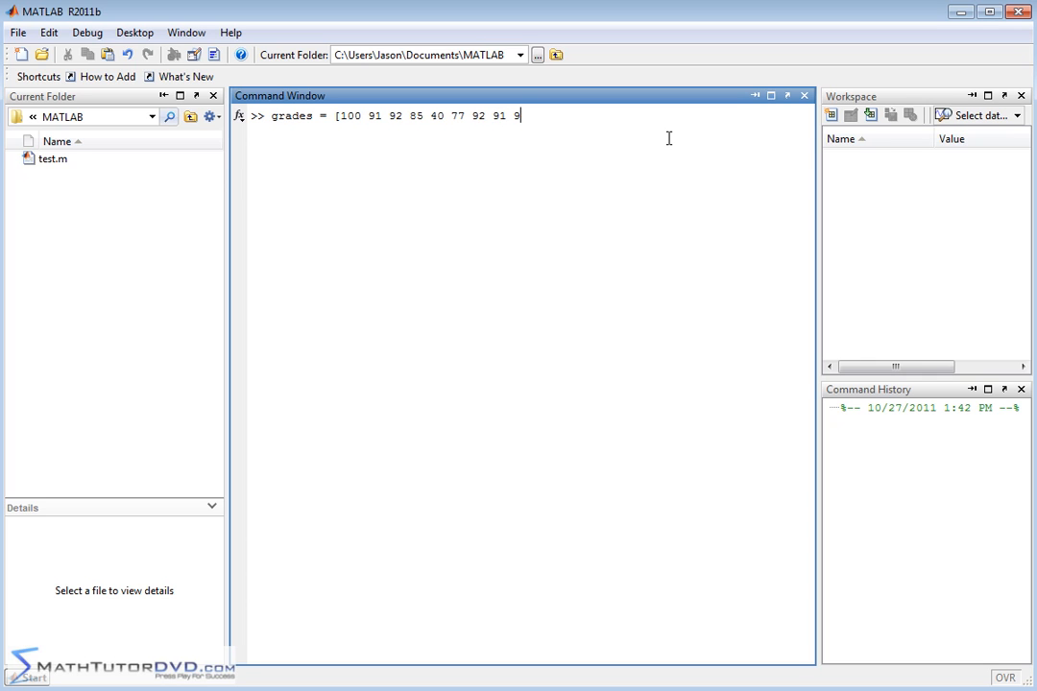
{"action": "type", "text": "4]"}
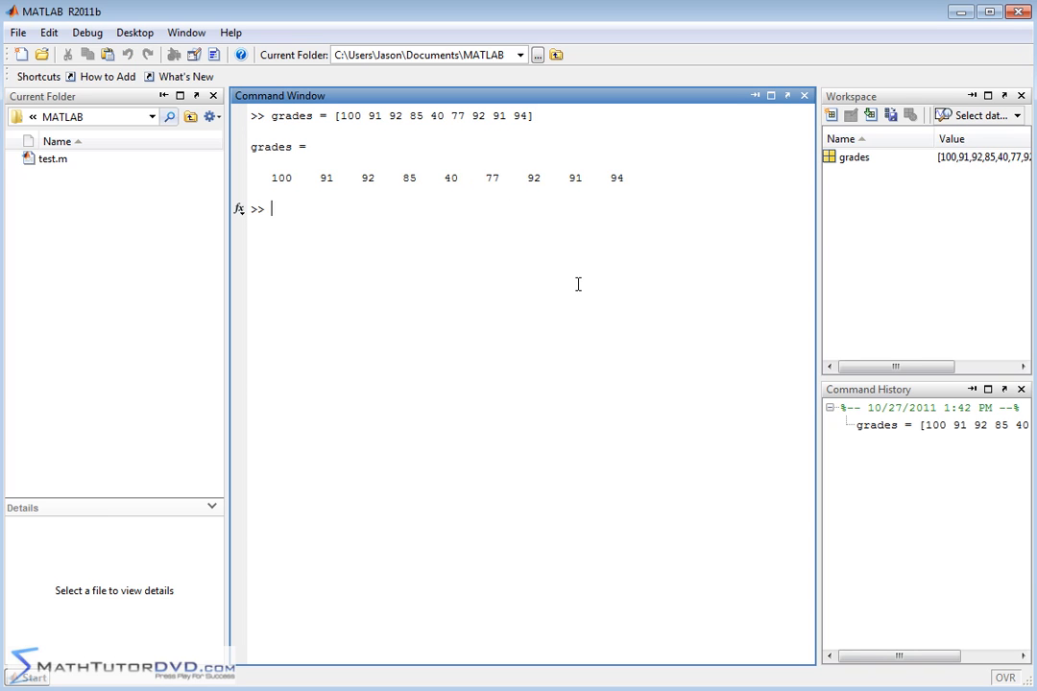
{"action": "mouse_move", "coordinate": [615, 269]}
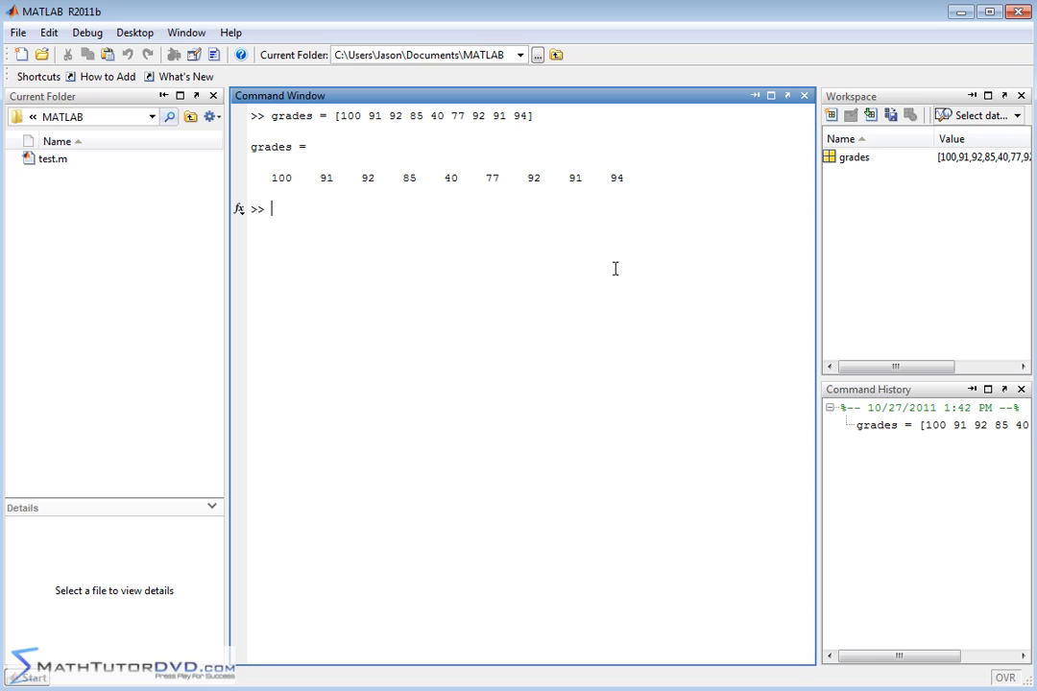
{"action": "mouse_move", "coordinate": [411, 310]}
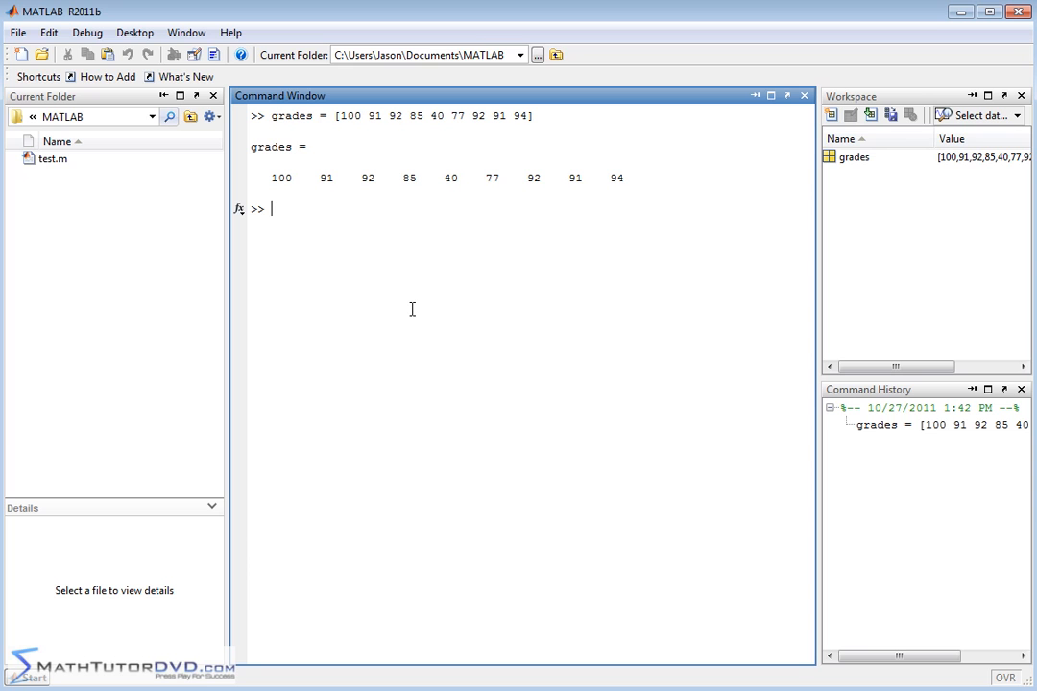
- Compute mean(grades), returning 84.6667
{"action": "type", "text": "mean"}
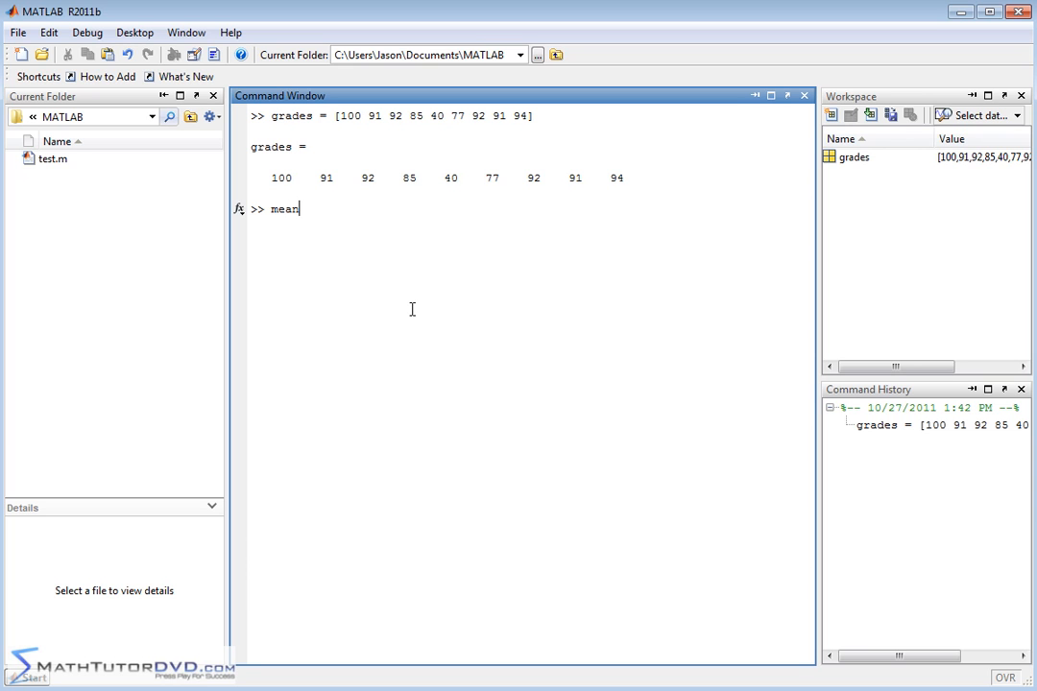
{"action": "type", "text": "(grades"}
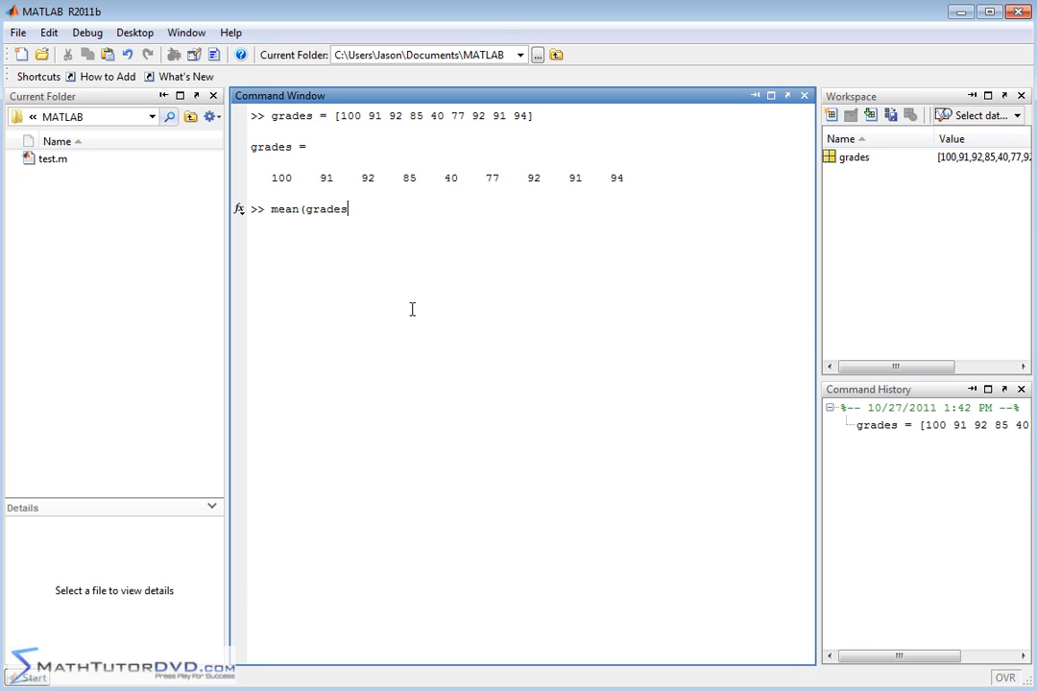
{"action": "type", "text": ")"}
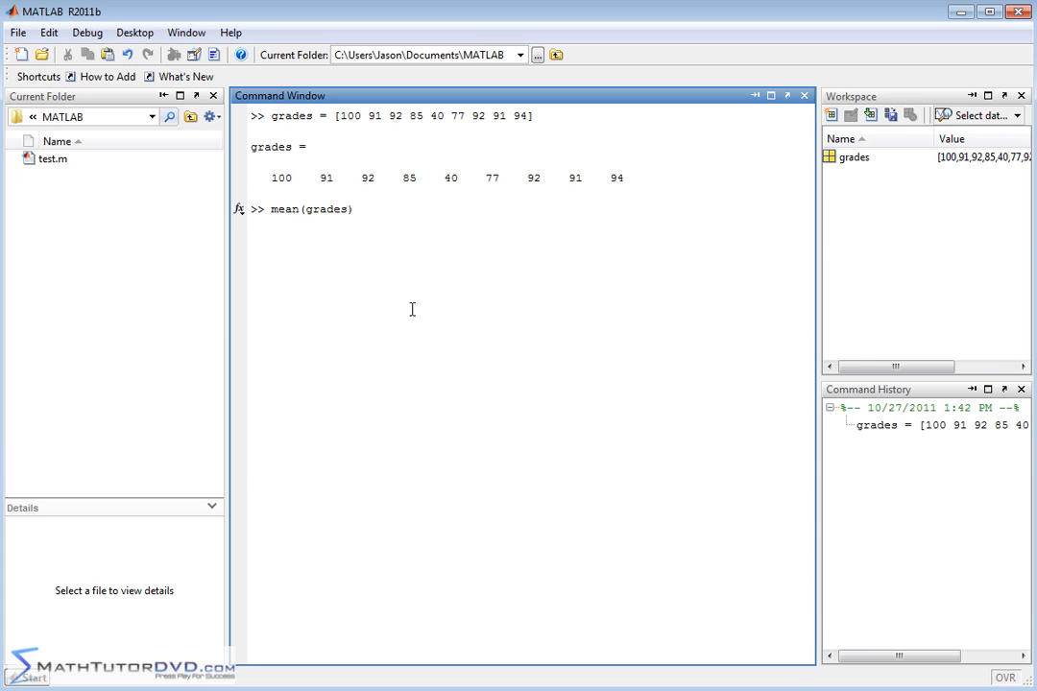
{"action": "mouse_move", "coordinate": [280, 184]}
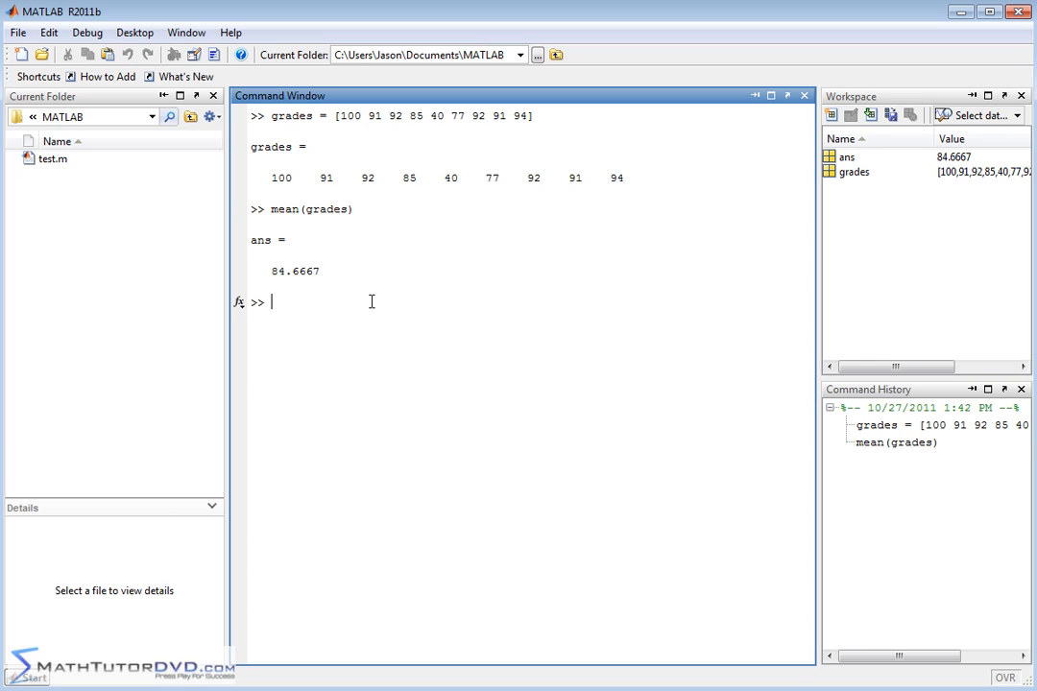
{"action": "mouse_move", "coordinate": [377, 301]}
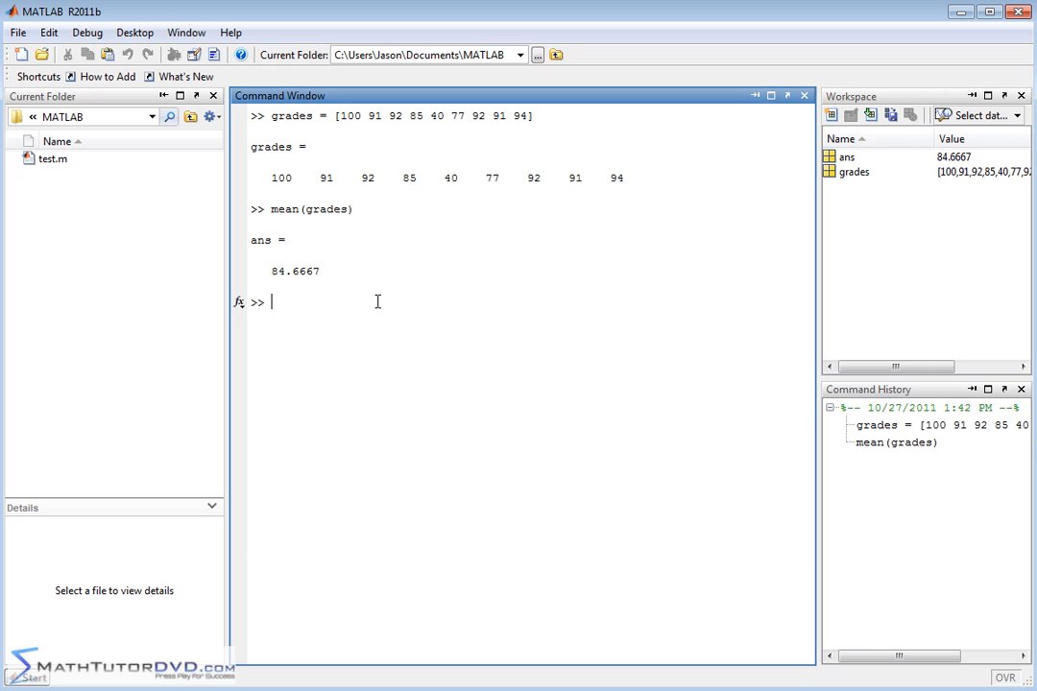
- Compute median(grades), returning 91
{"action": "type", "text": "median"}
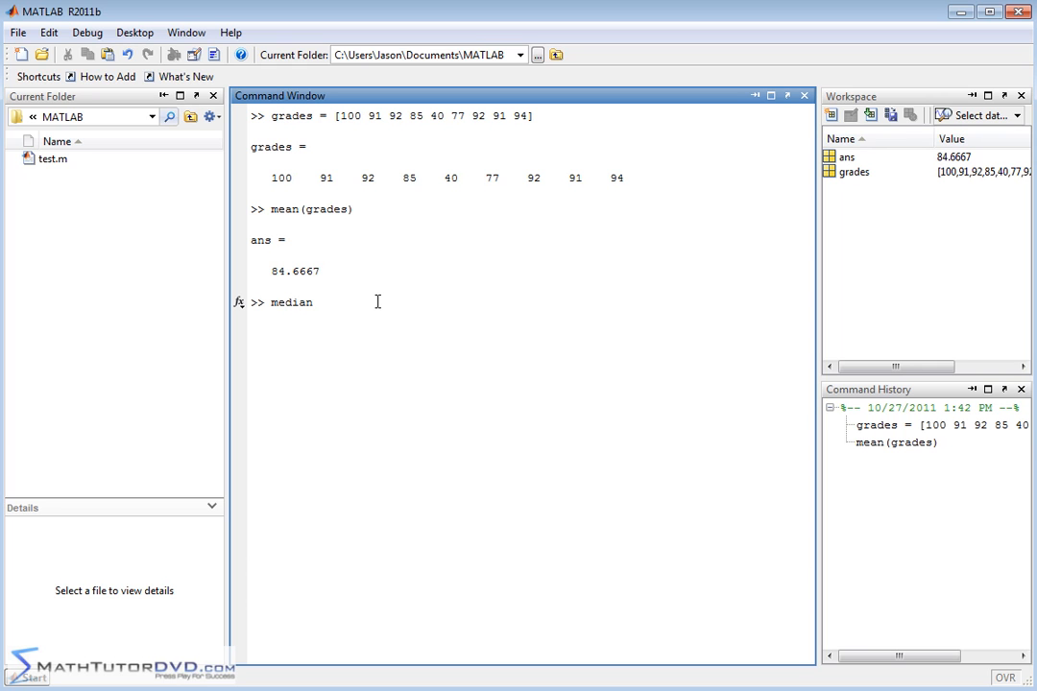
{"action": "type", "text": "(gra"}
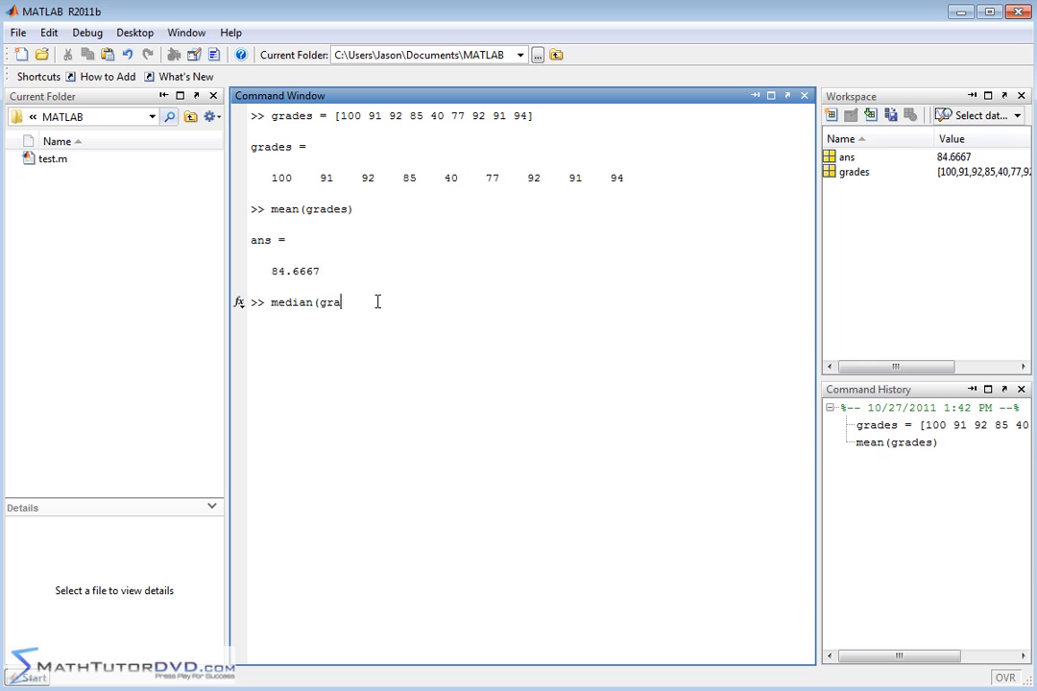
{"action": "type", "text": "des)"}
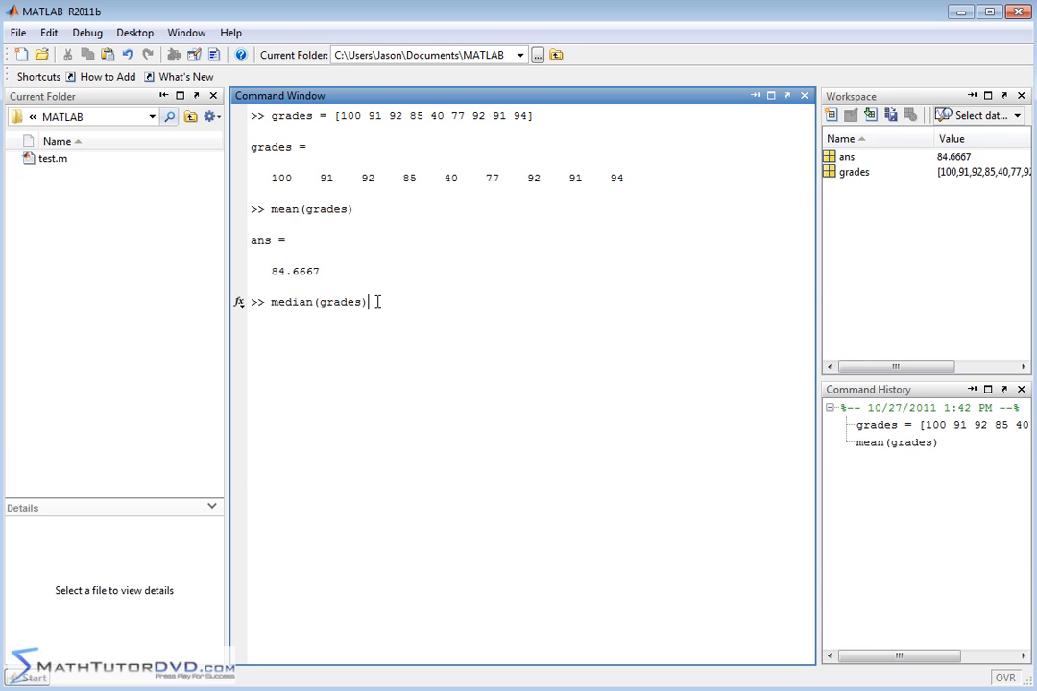
{"action": "key", "text": "enter"}
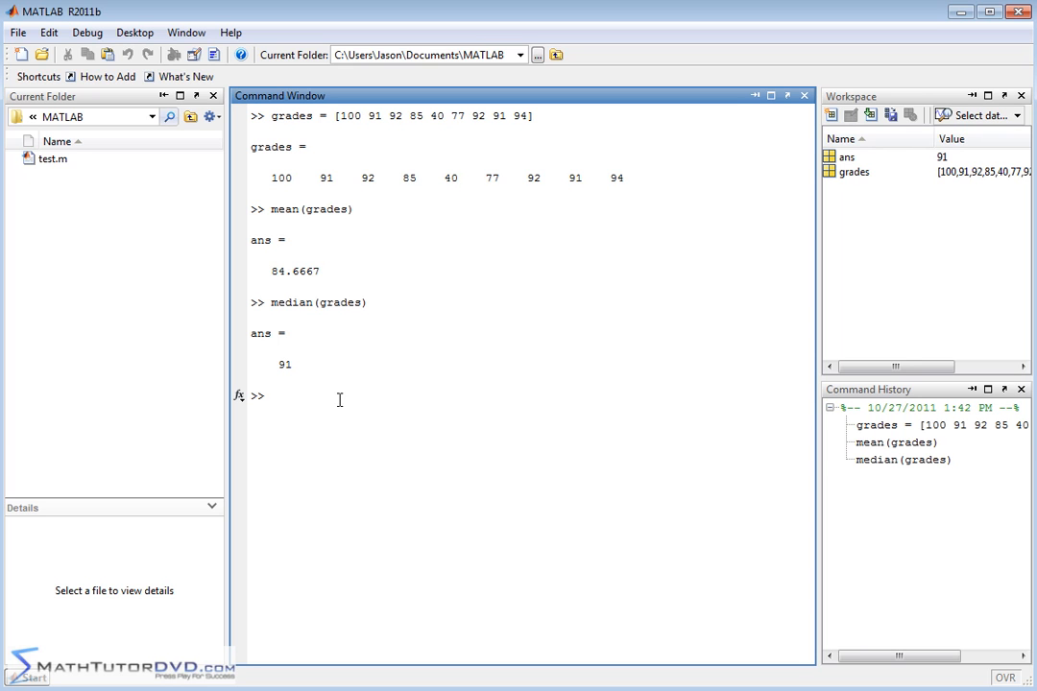
{"action": "mouse_move", "coordinate": [438, 296]}
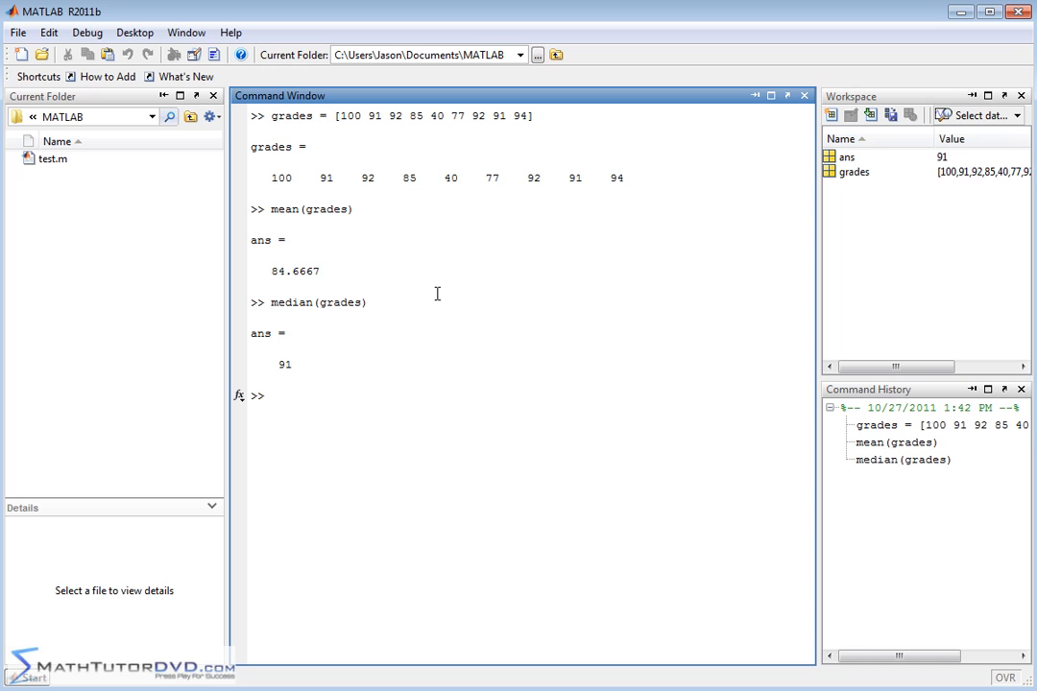
- Sort grades ascending from 40 to 100, then start clearing the window with clc
{"action": "type", "text": "sort(g"}
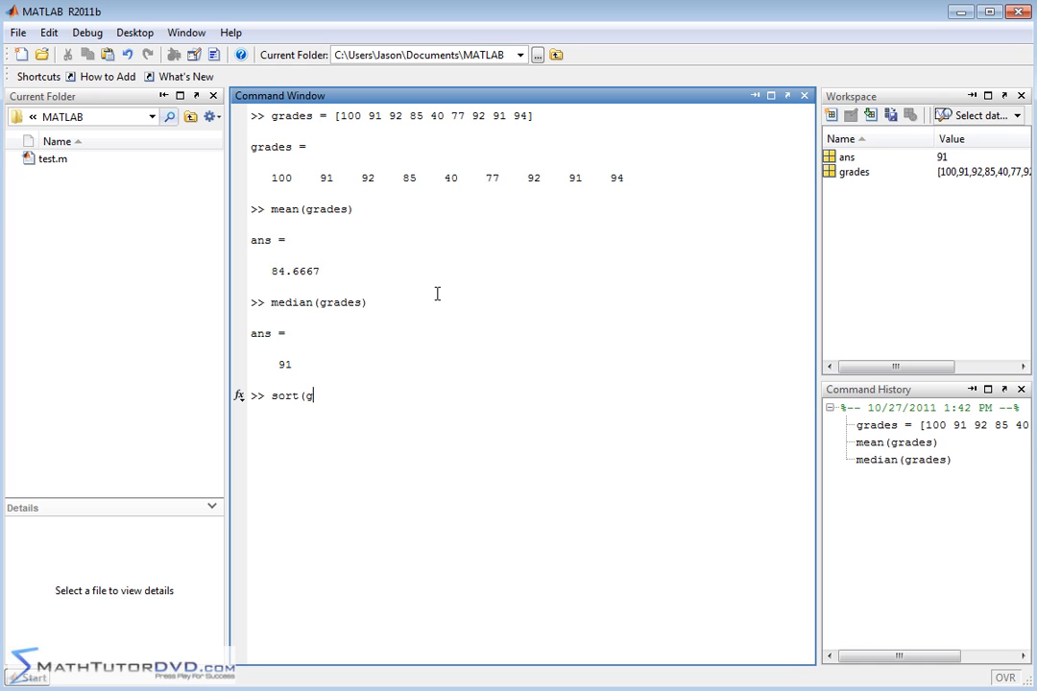
{"action": "type", "text": "rades)"}
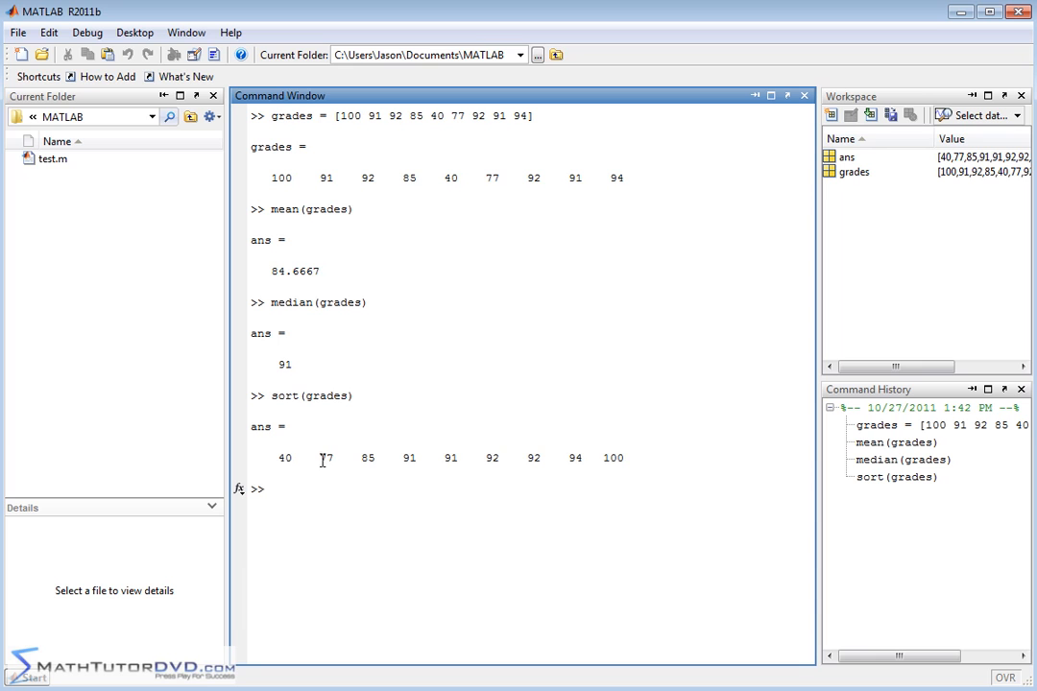
{"action": "mouse_move", "coordinate": [431, 449]}
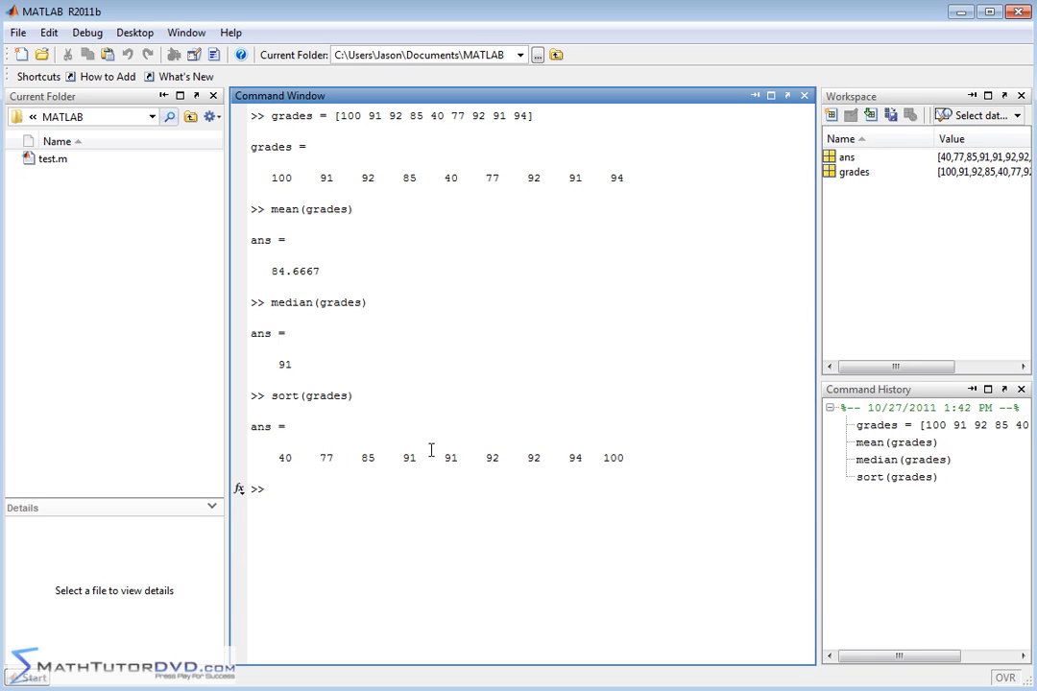
{"action": "mouse_move", "coordinate": [311, 386]}
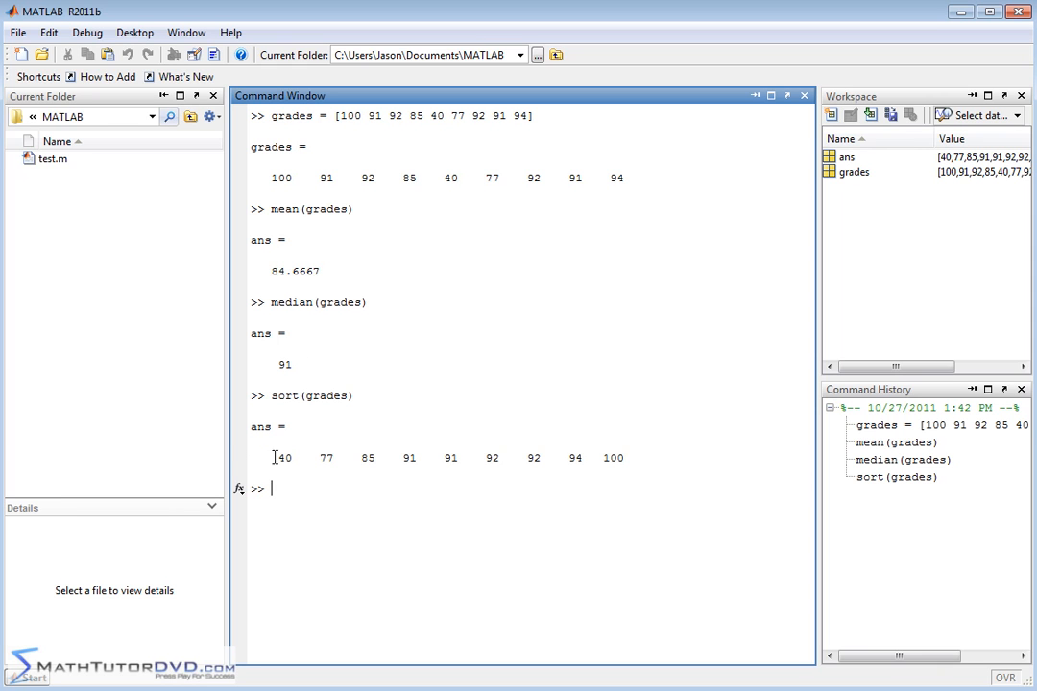
{"action": "mouse_move", "coordinate": [634, 488]}
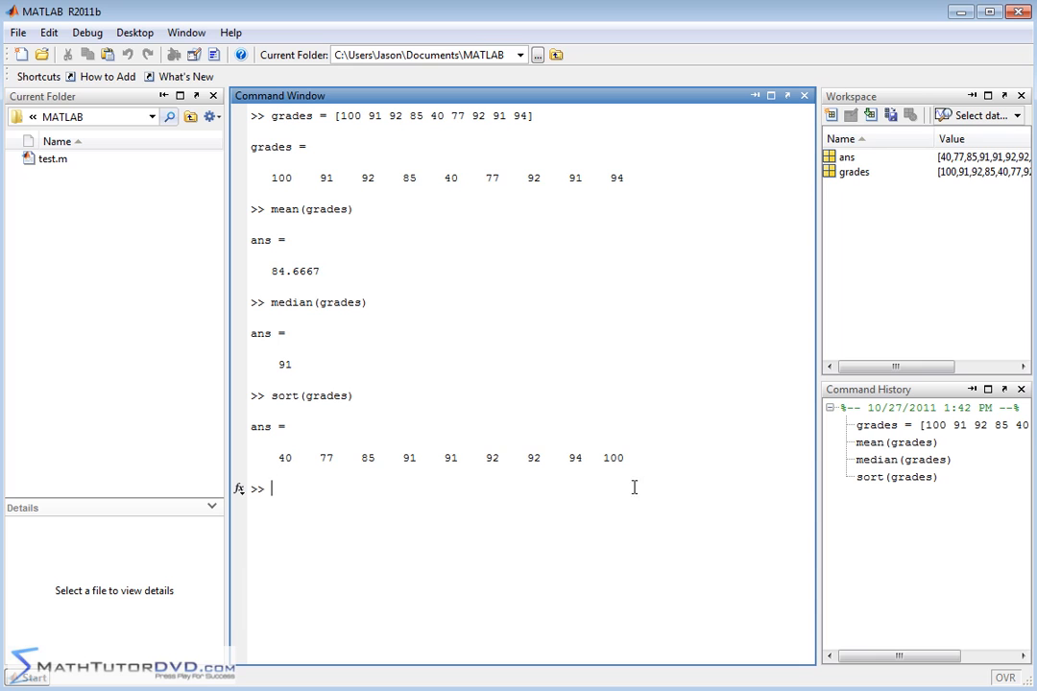
{"action": "mouse_move", "coordinate": [484, 534]}
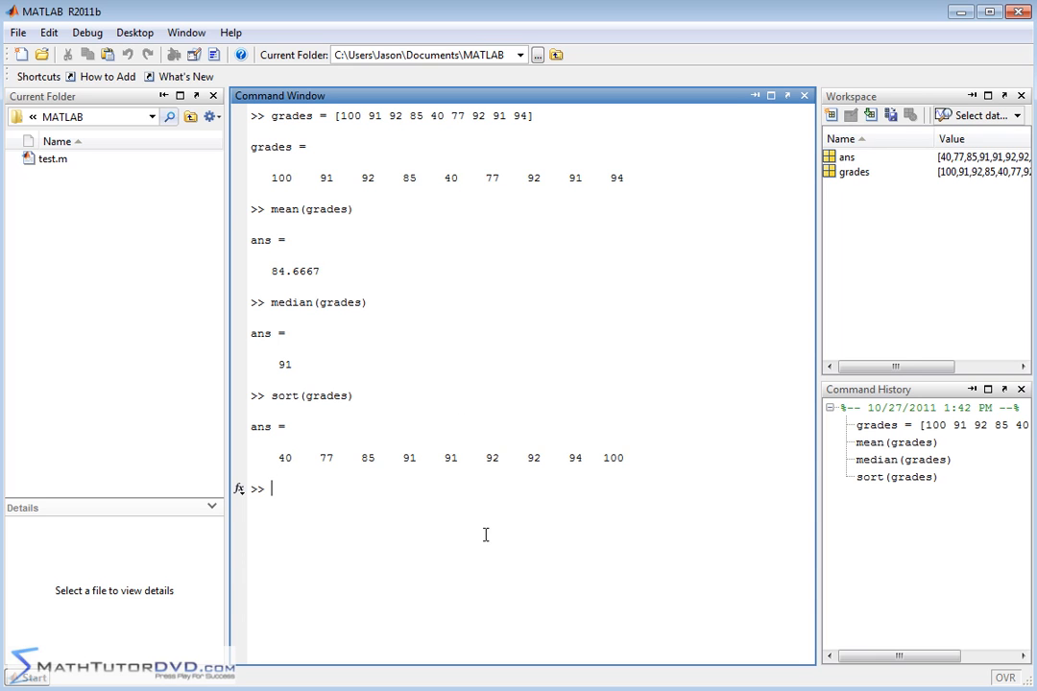
{"action": "mouse_move", "coordinate": [332, 250]}
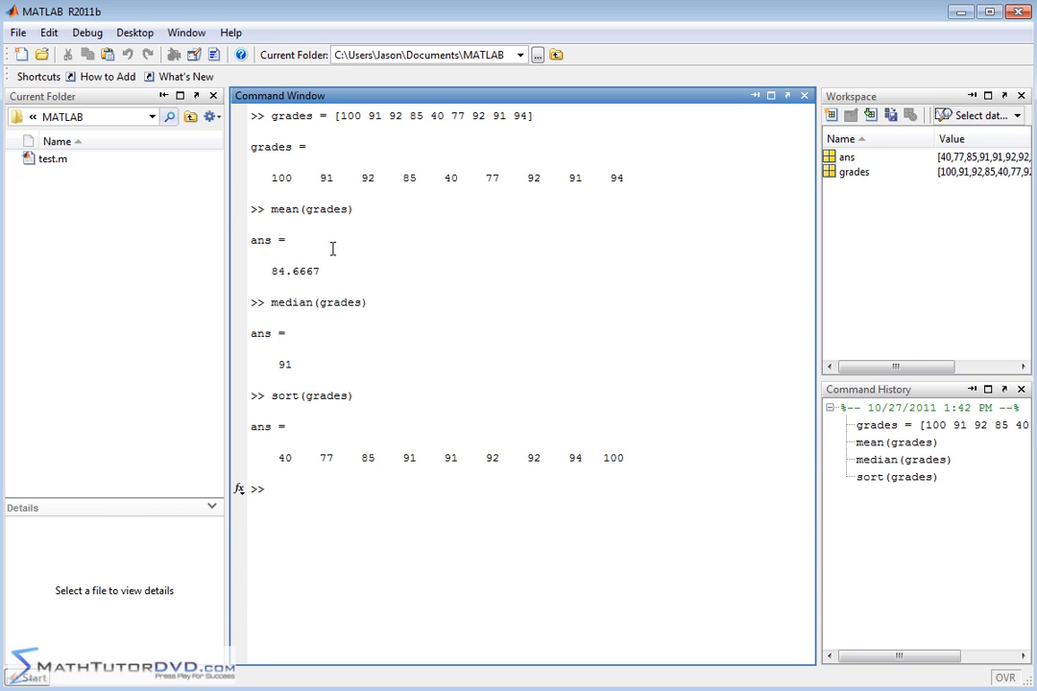
{"action": "mouse_move", "coordinate": [634, 202]}
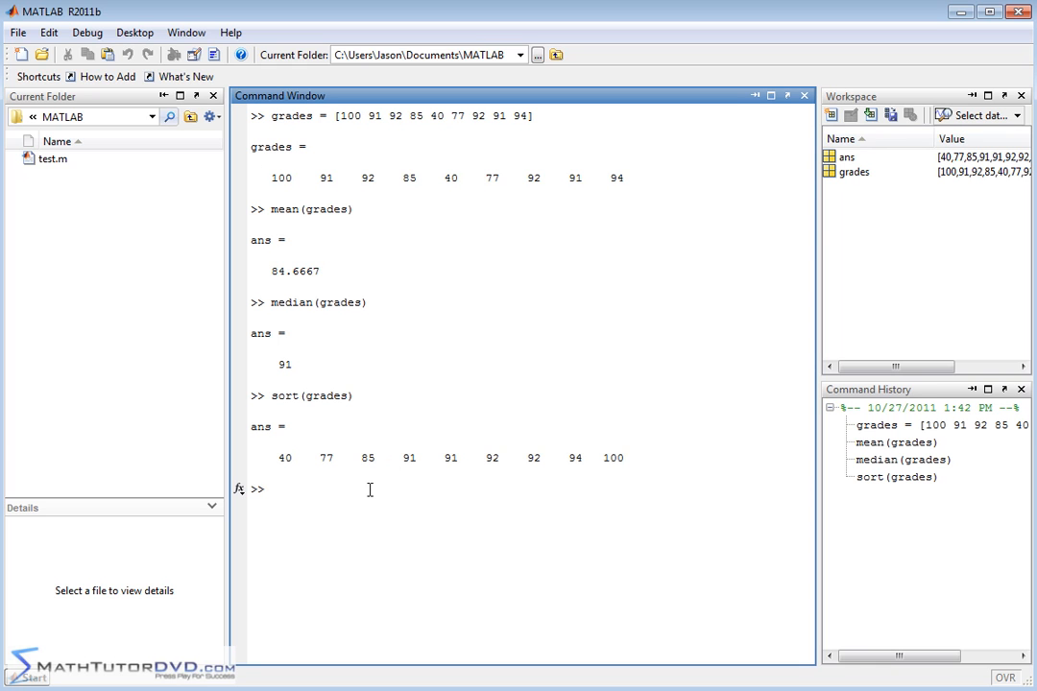
{"action": "type", "text": "cl"}
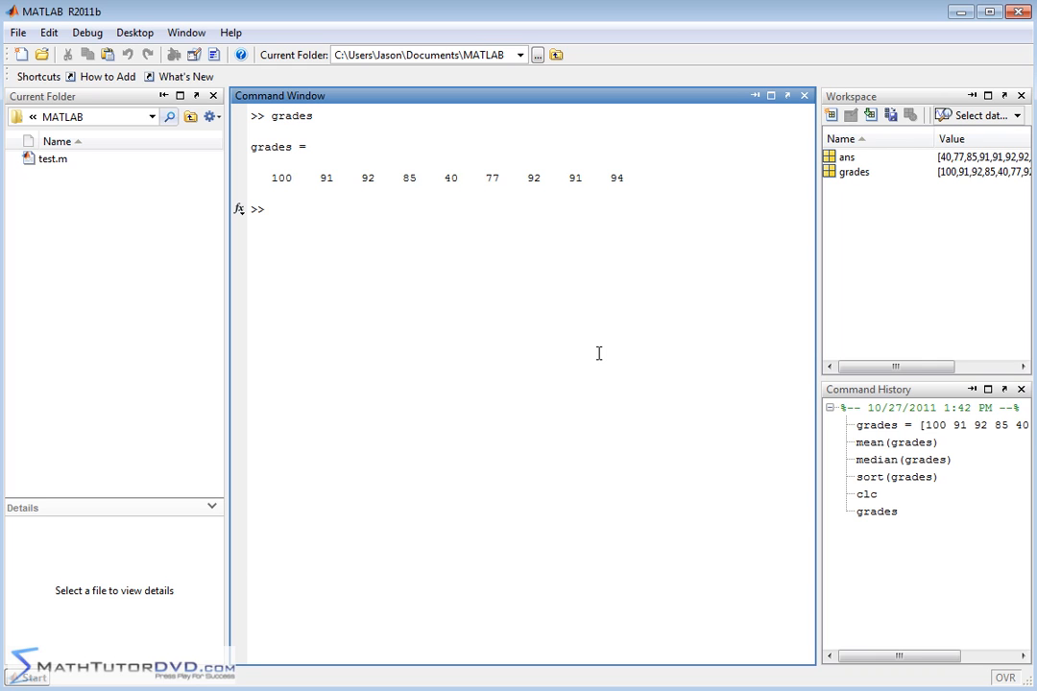
- Begin the std command for the standard deviation of grades
{"action": "type", "text": "std"}
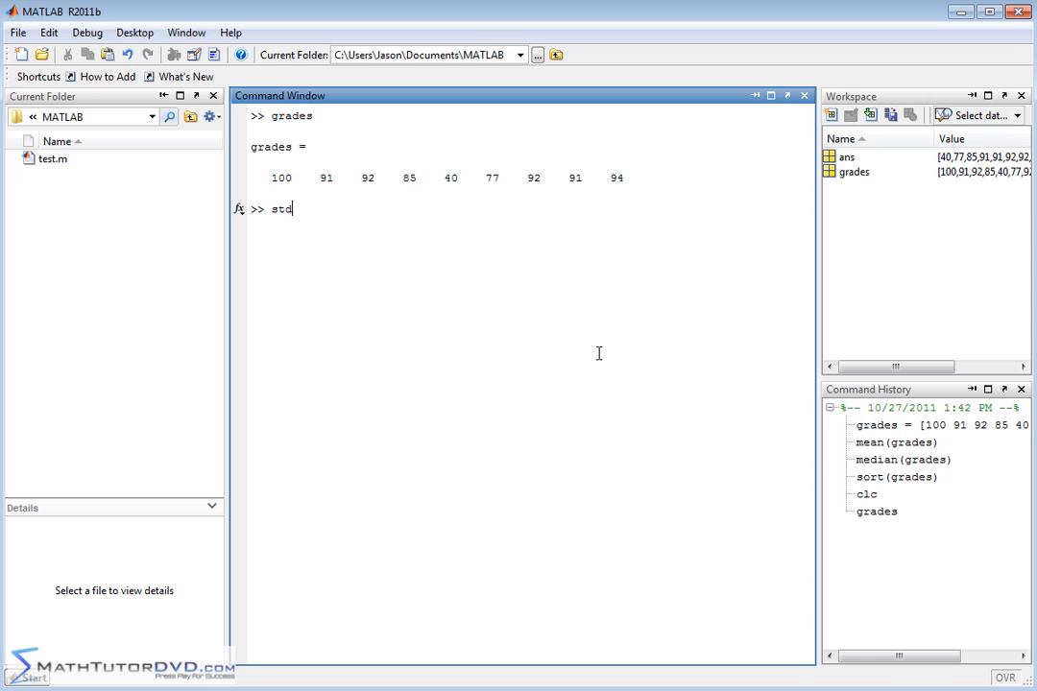
- Compute std(grades) as 17.9025 and mean(grades) as 84.6667
{"action": "type", "text": "("}
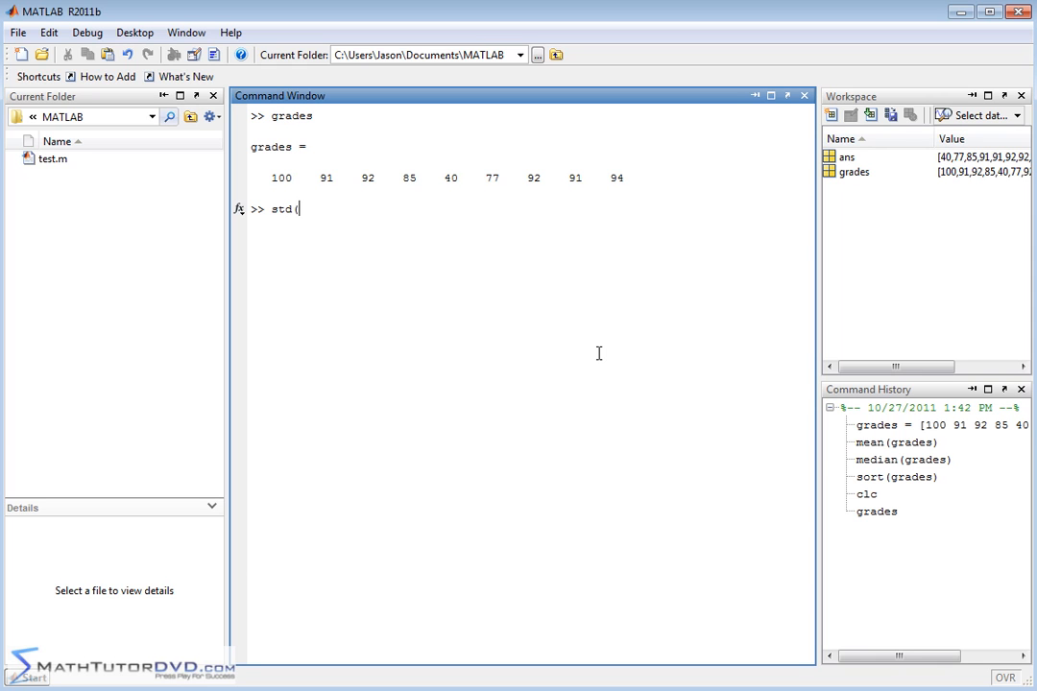
{"action": "type", "text": "grades)"}
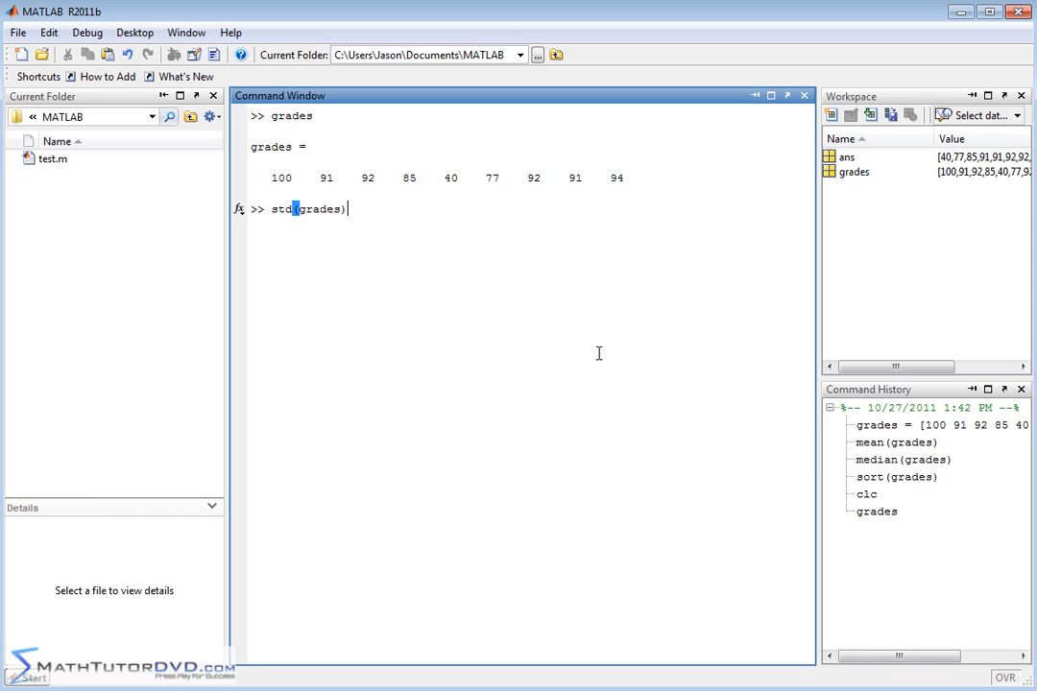
{"action": "key", "text": "enter"}
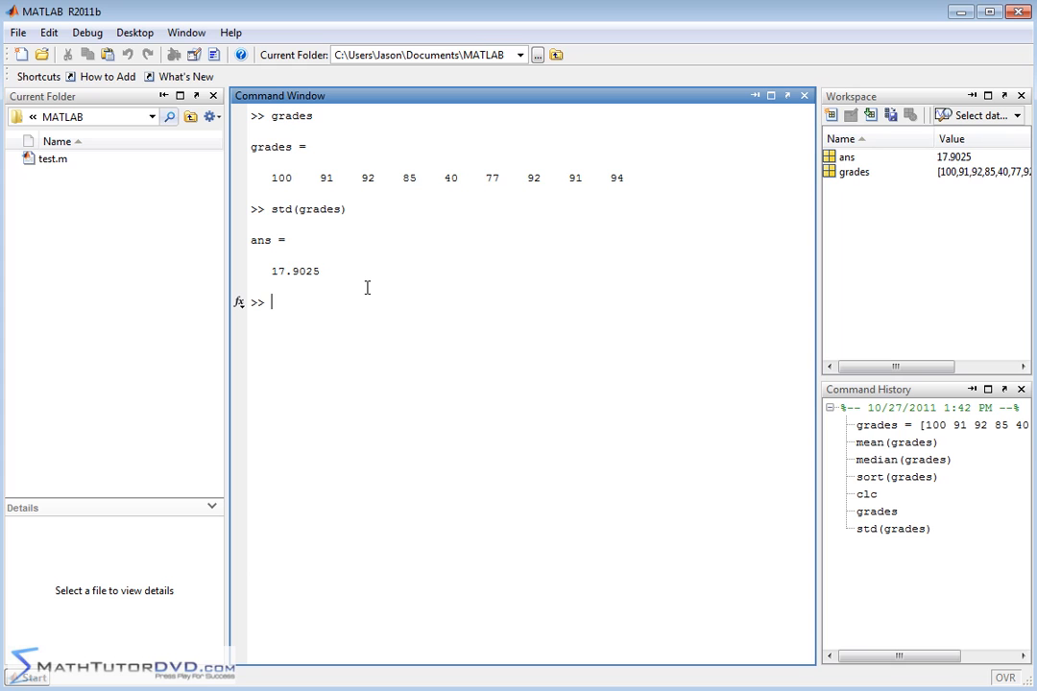
{"action": "type", "text": "mean(gra"}
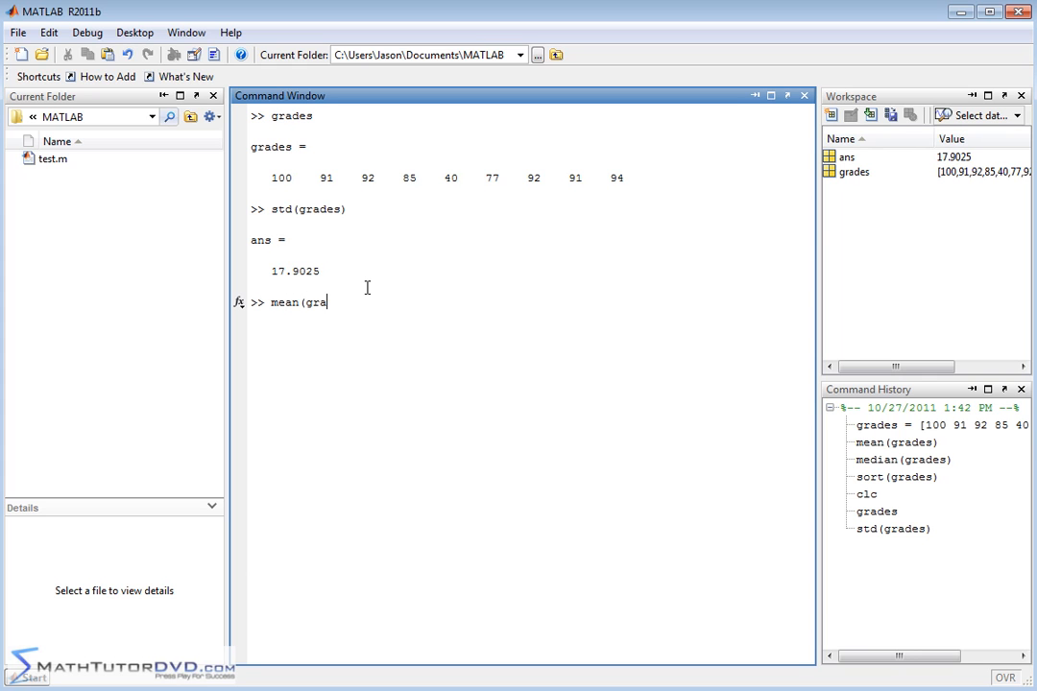
{"action": "type", "text": "des)"}
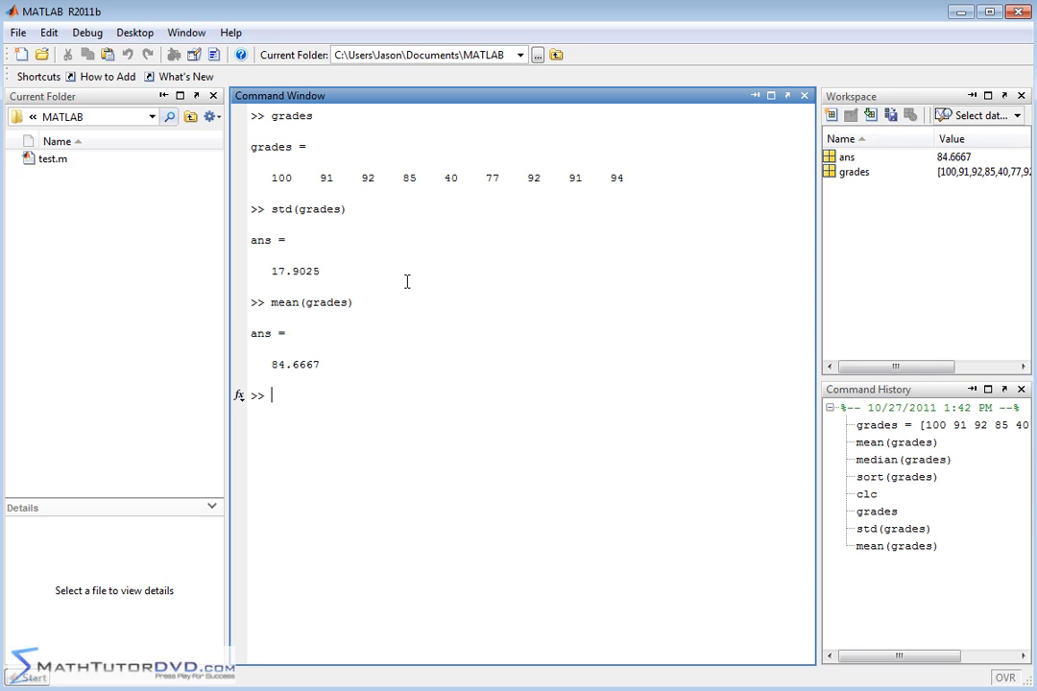
{"action": "mouse_move", "coordinate": [300, 208]}
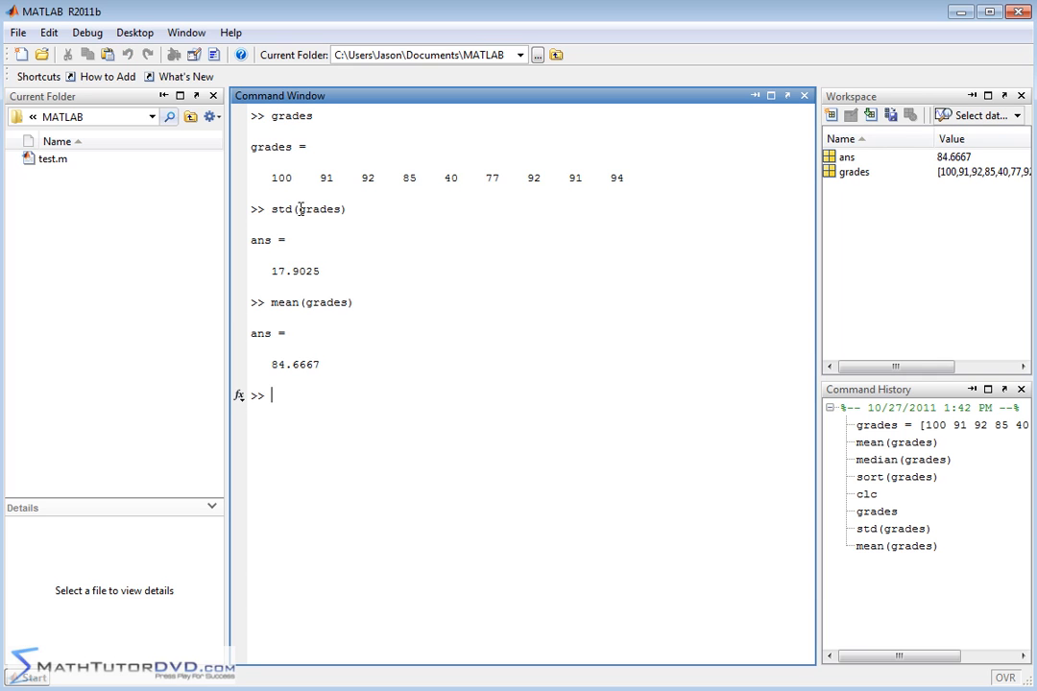
{"action": "mouse_move", "coordinate": [545, 262]}
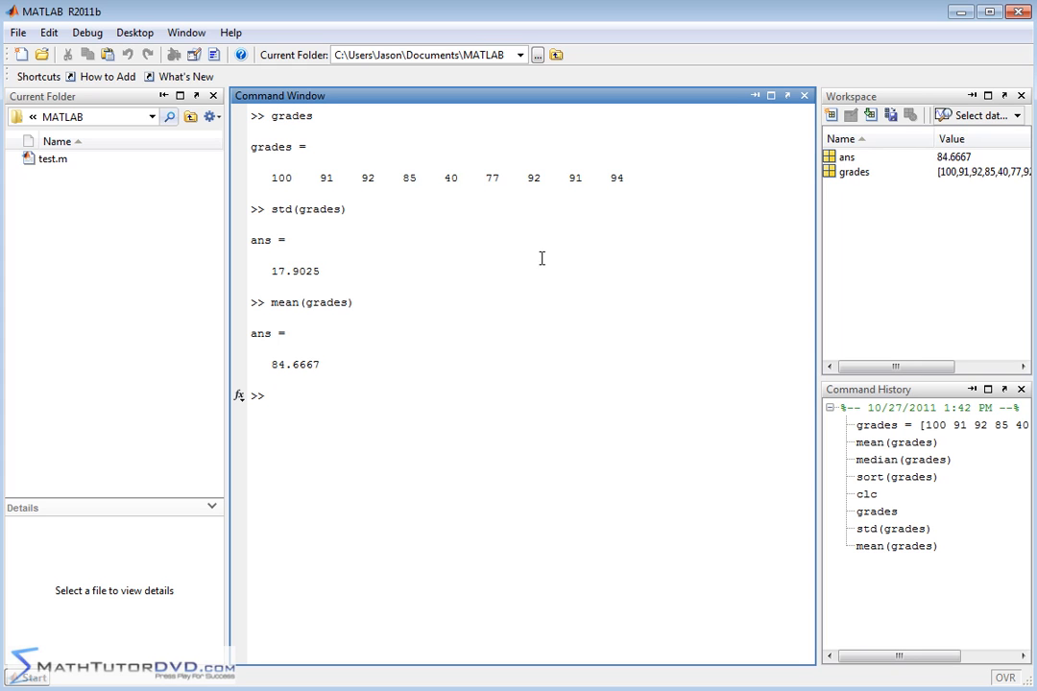
{"action": "mouse_move", "coordinate": [297, 345]}
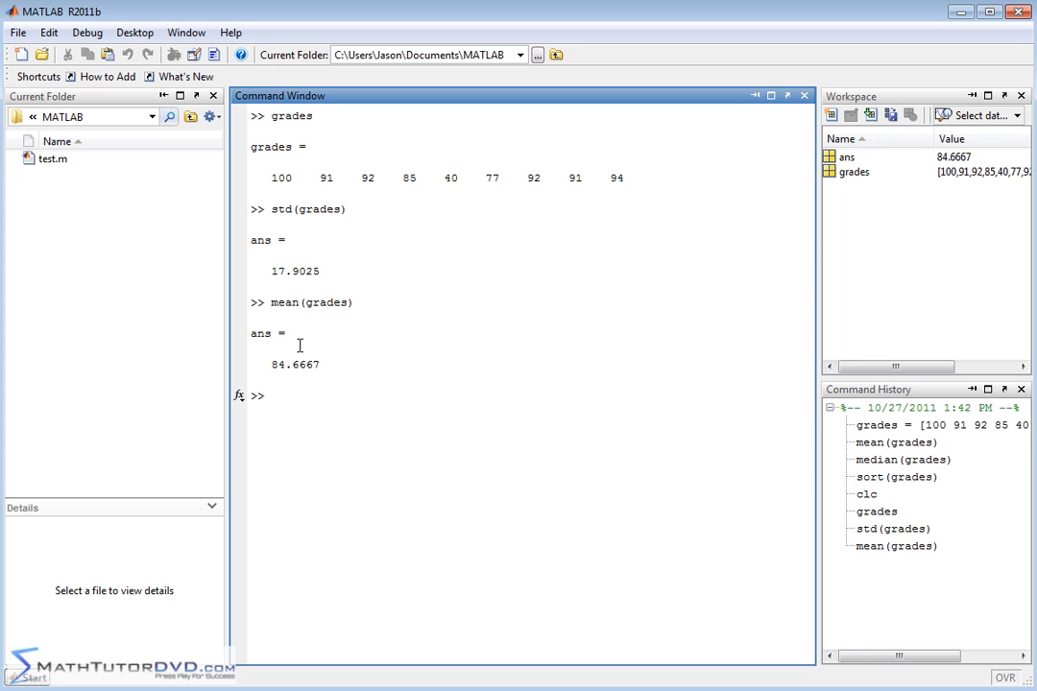
{"action": "mouse_move", "coordinate": [300, 373]}
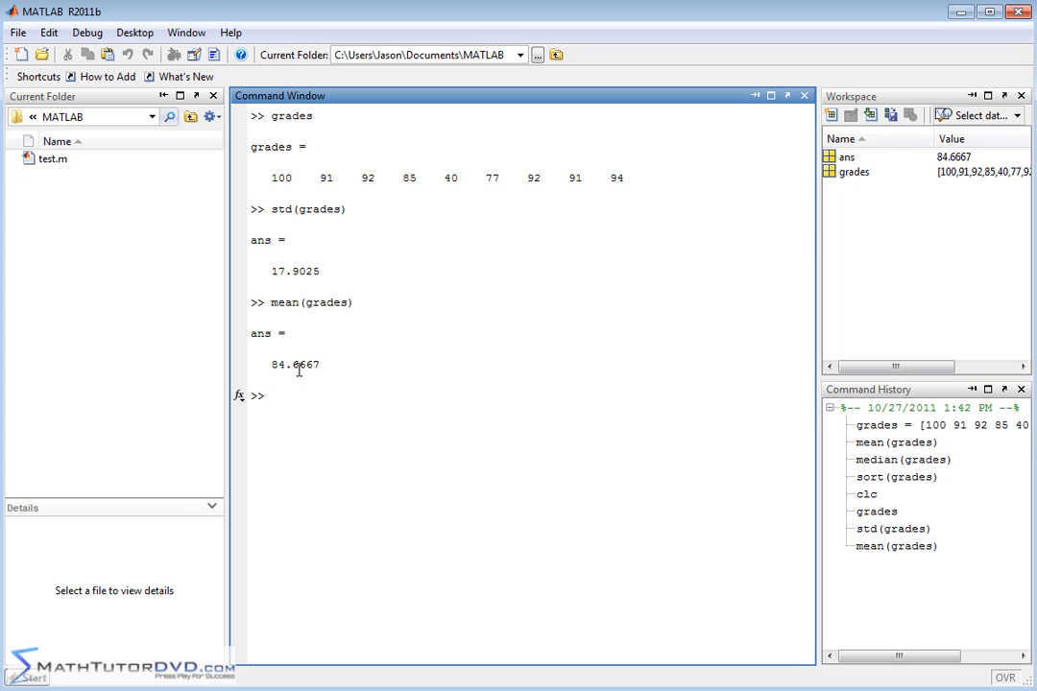
{"action": "mouse_move", "coordinate": [298, 271]}
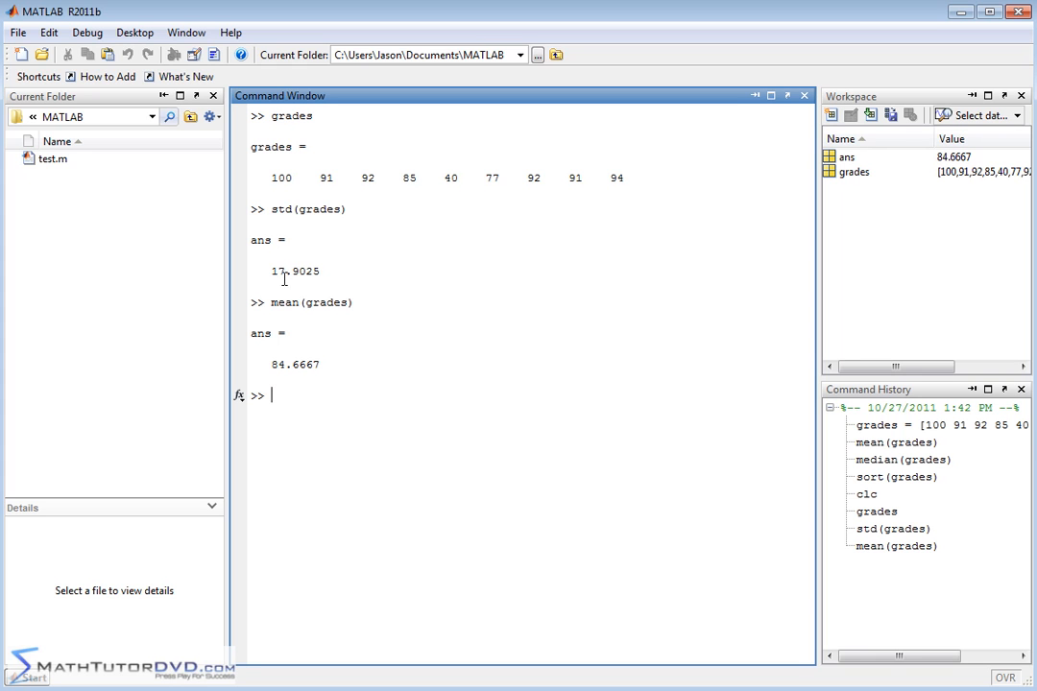
{"action": "mouse_move", "coordinate": [282, 277]}
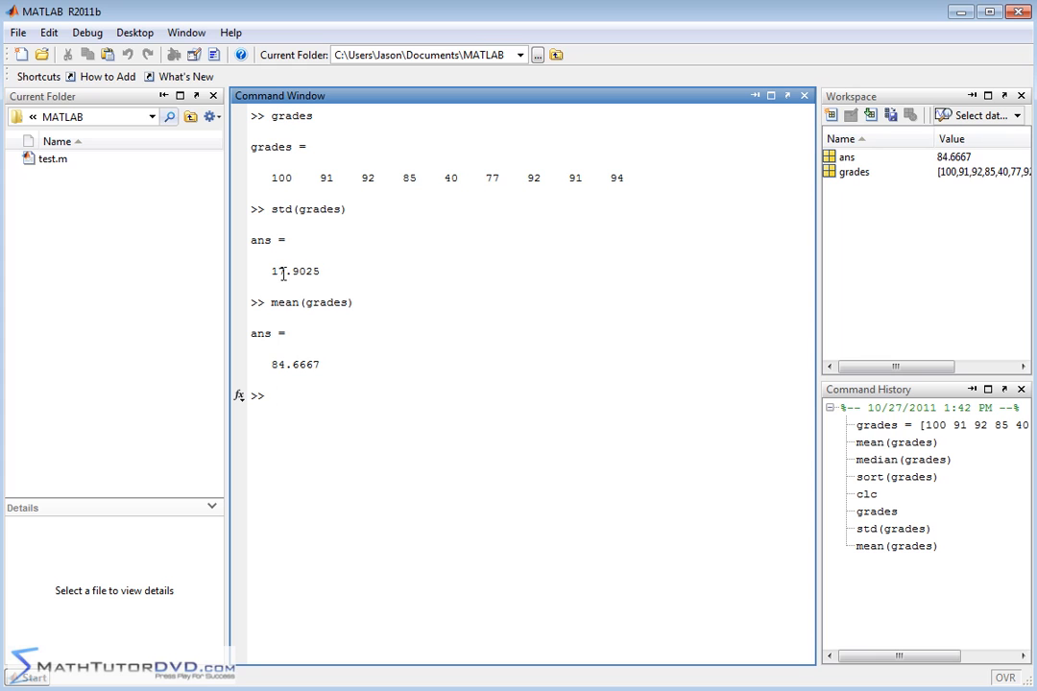
{"action": "mouse_move", "coordinate": [342, 373]}
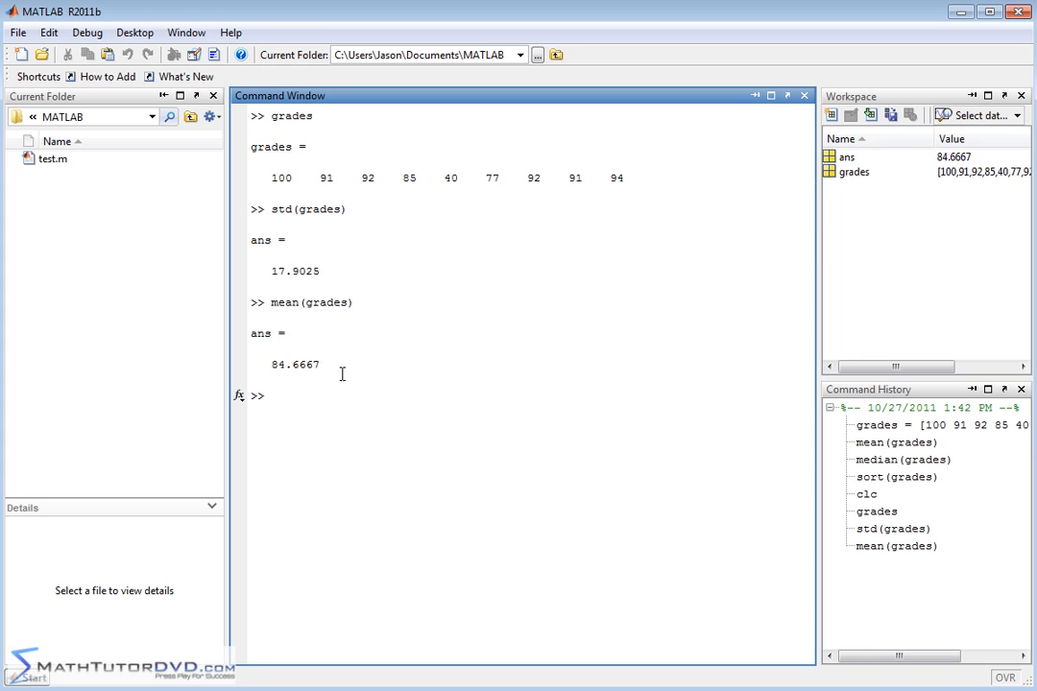
{"action": "mouse_move", "coordinate": [480, 341]}
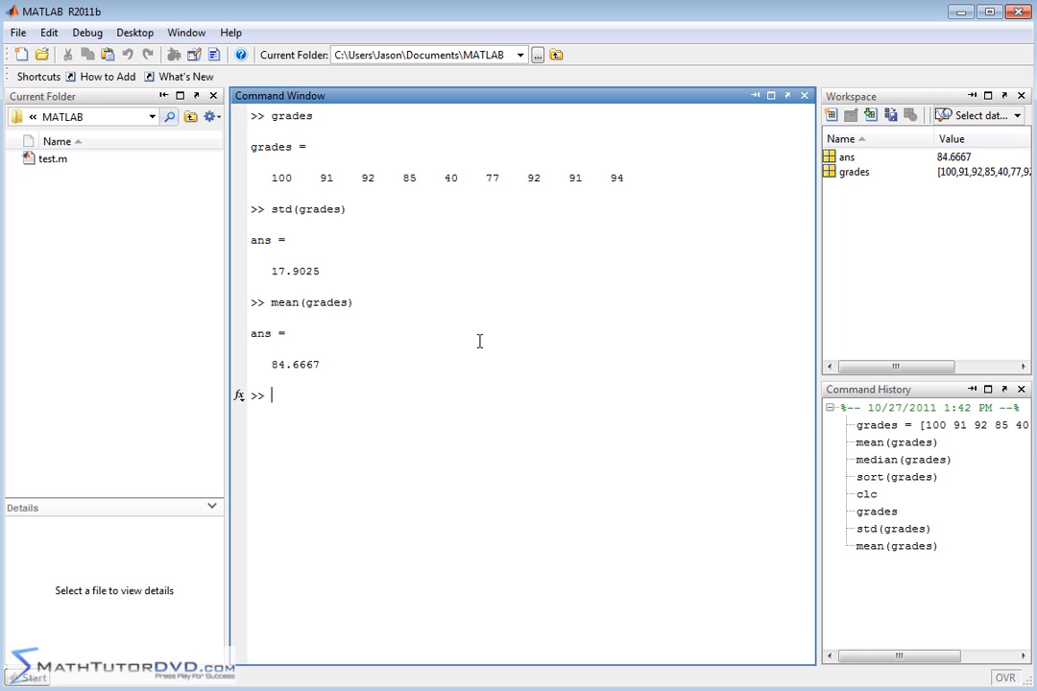
{"action": "type", "text": "grades2"}
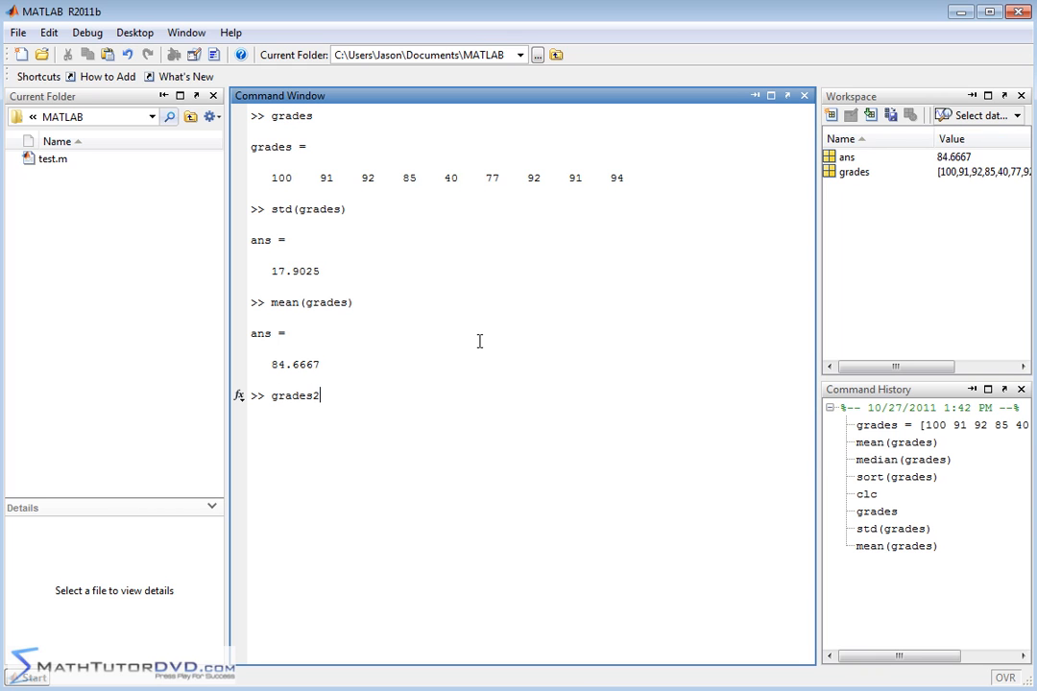
{"action": "type", "text": "="}
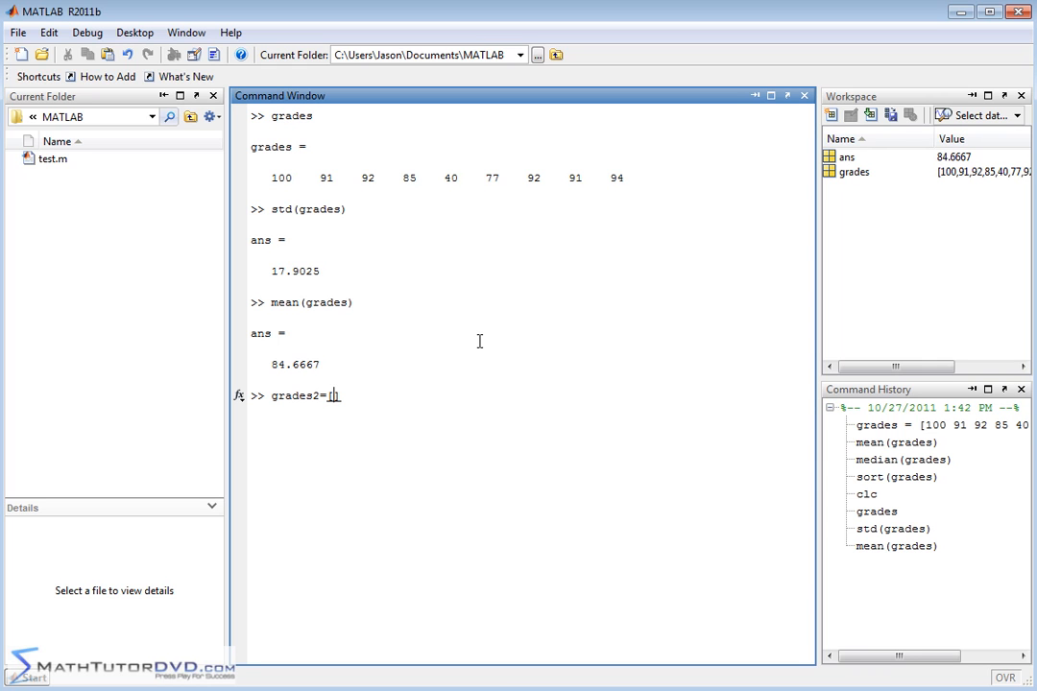
{"action": "type", "text": "[grades]"}
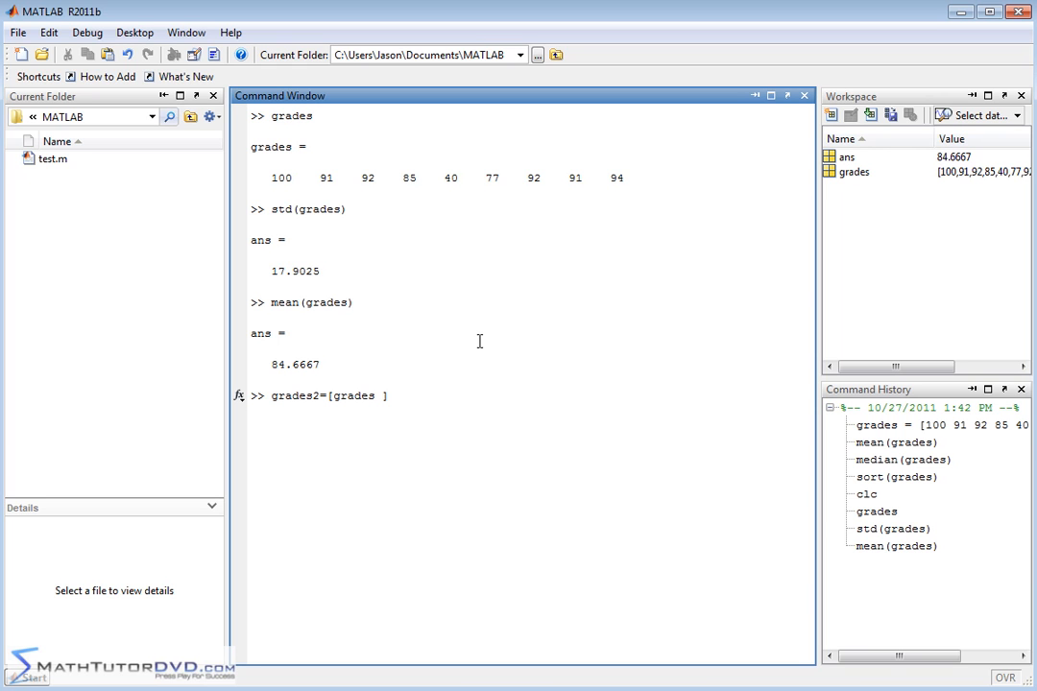
{"action": "type", "text": "24"}
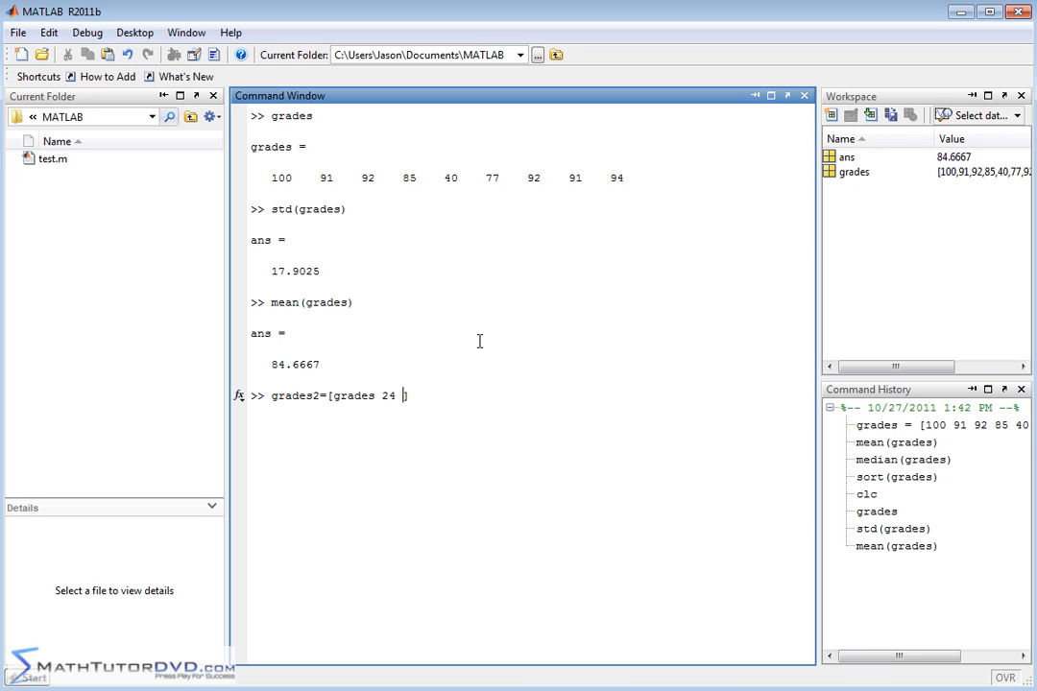
{"action": "type", "text": "51"}
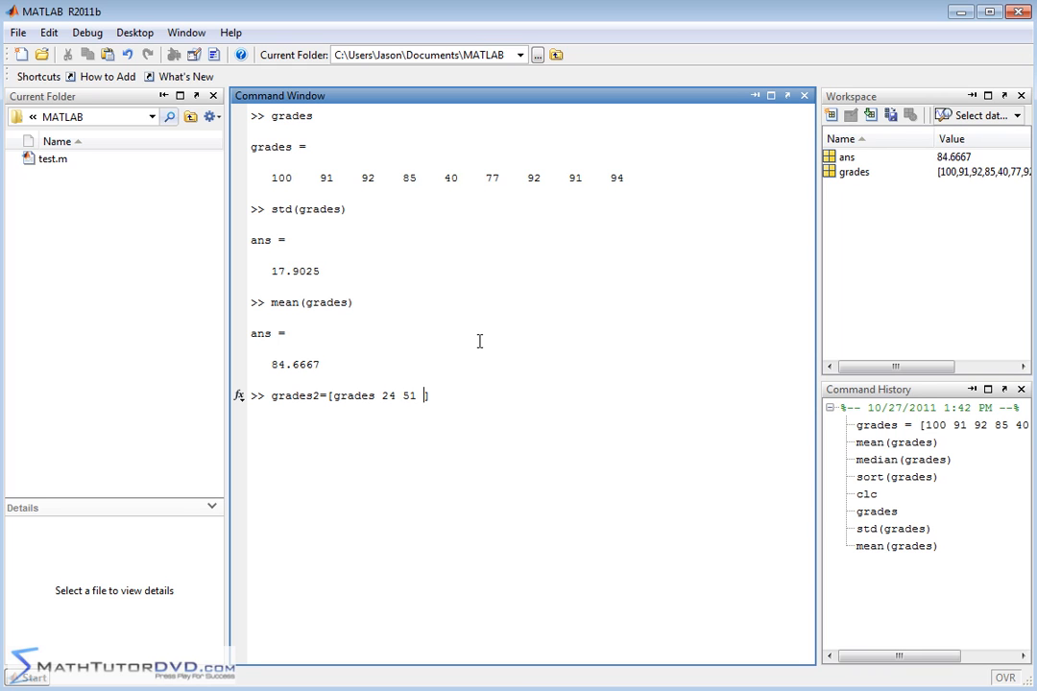
{"action": "type", "text": "47"}
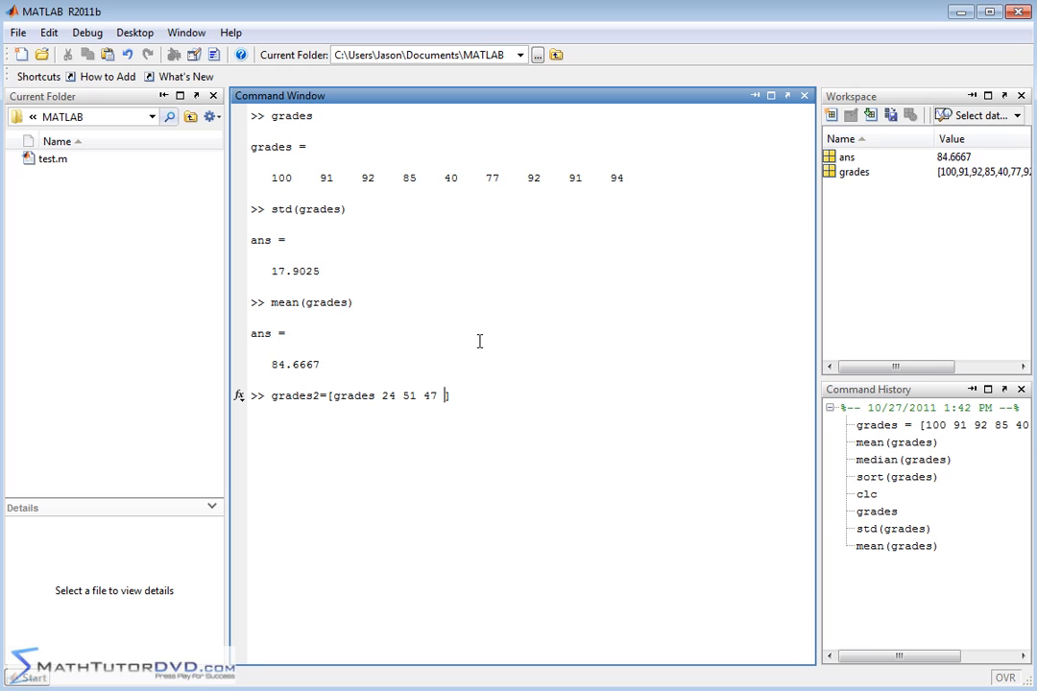
{"action": "type", "text": "60"}
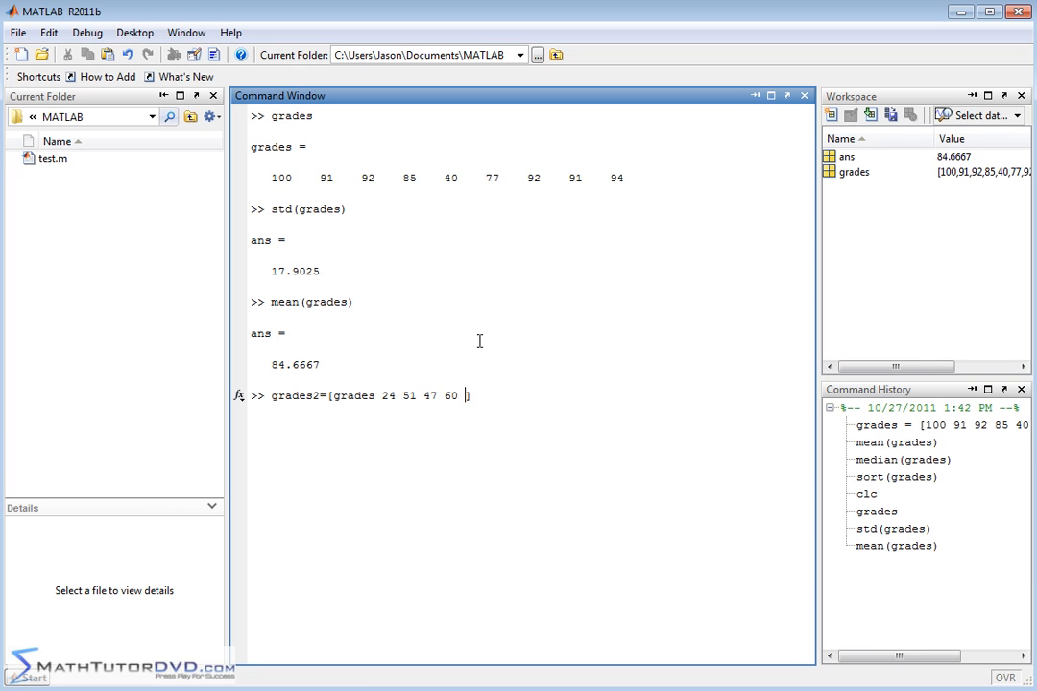
{"action": "type", "text": "19]"}
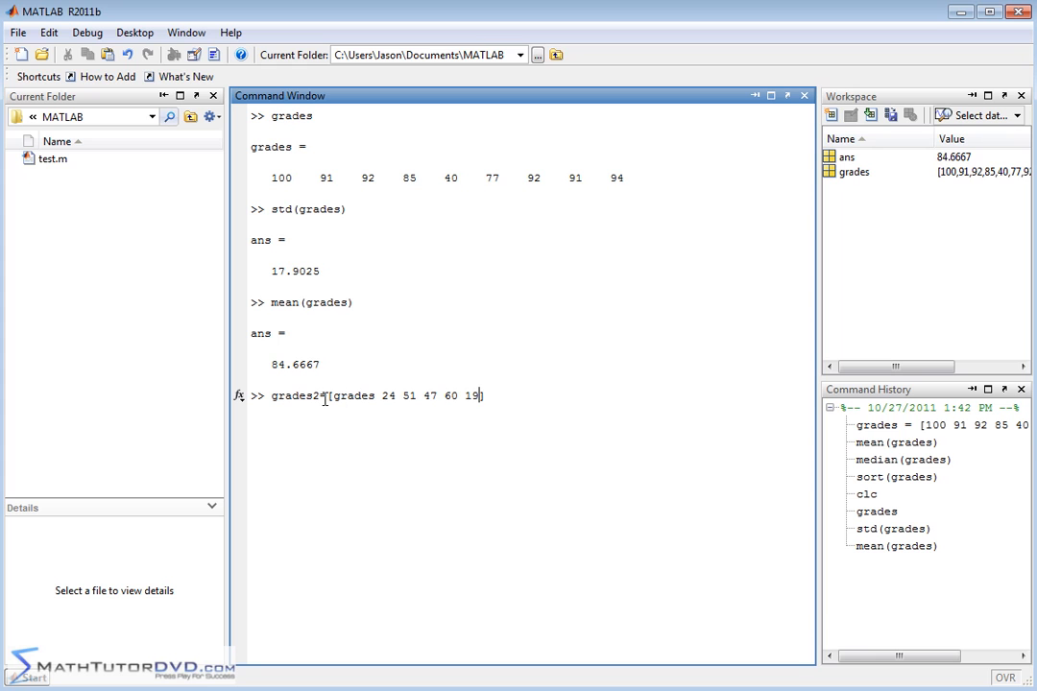
{"action": "mouse_move", "coordinate": [357, 401]}
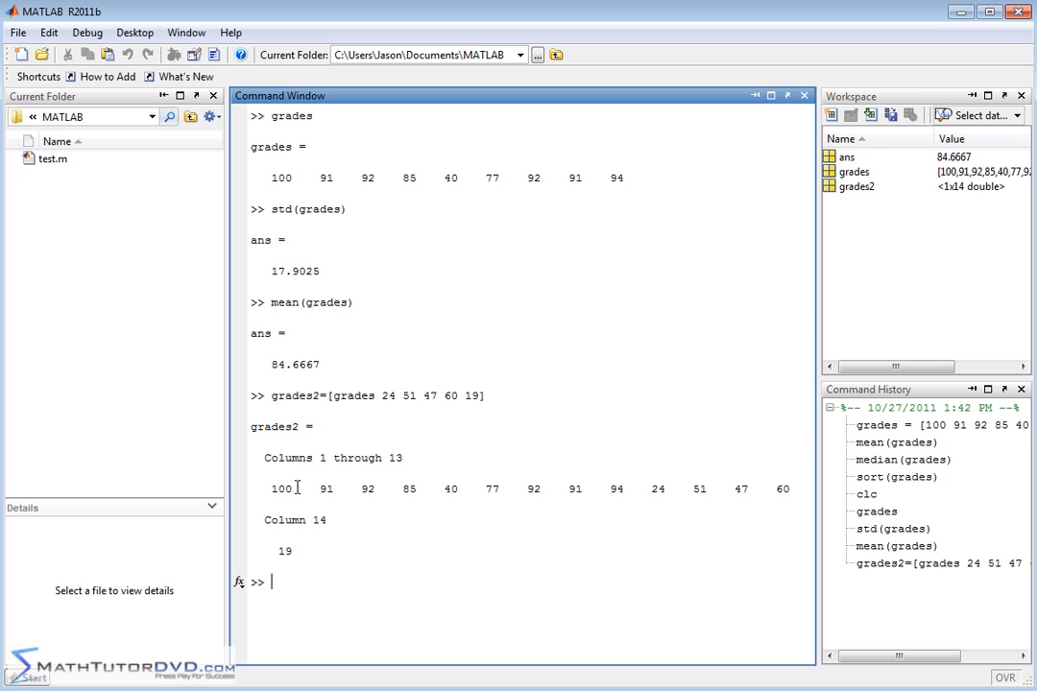
{"action": "mouse_move", "coordinate": [657, 495]}
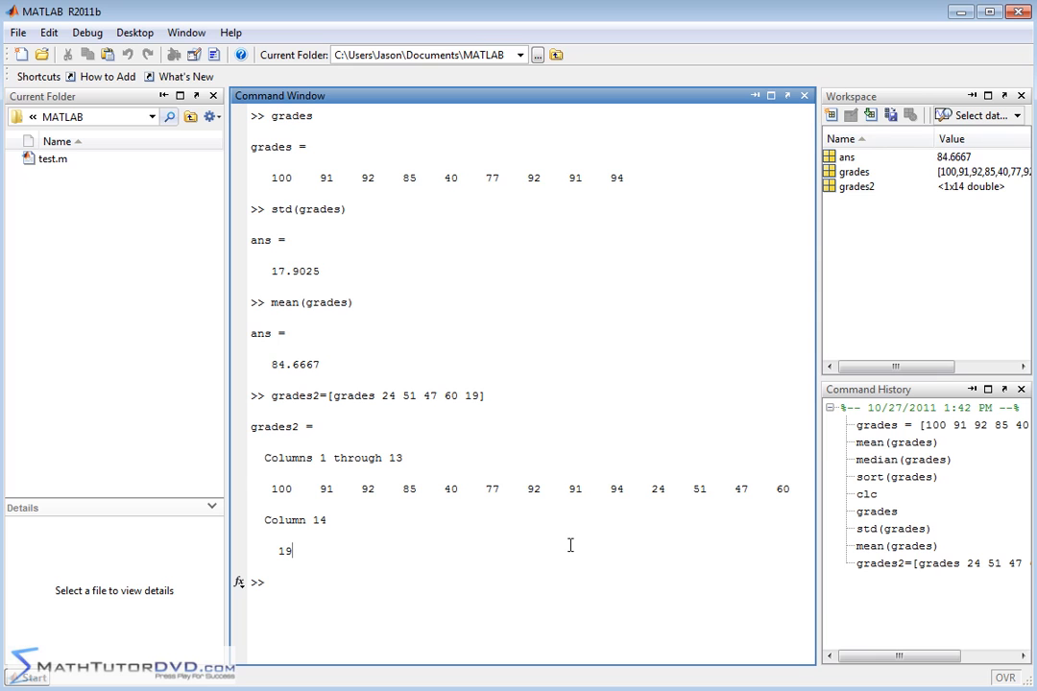
- Compute mean(grades2) as 68.7857 and std(grades2) as 27.9922
{"action": "type", "text": "mean(grades2"}
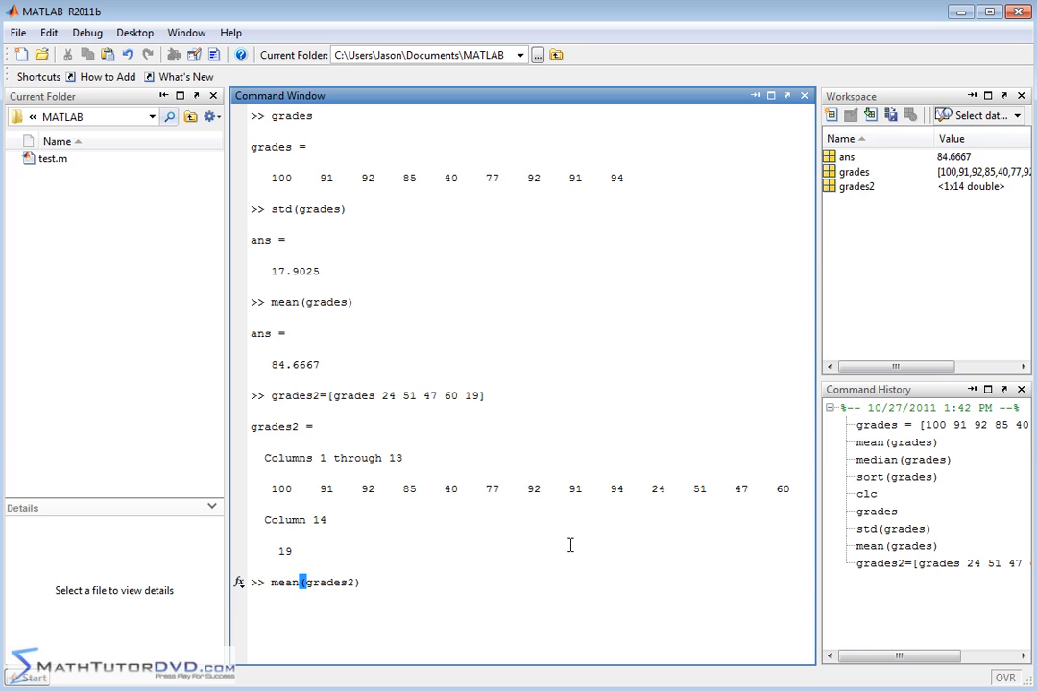
{"action": "key", "text": "enter"}
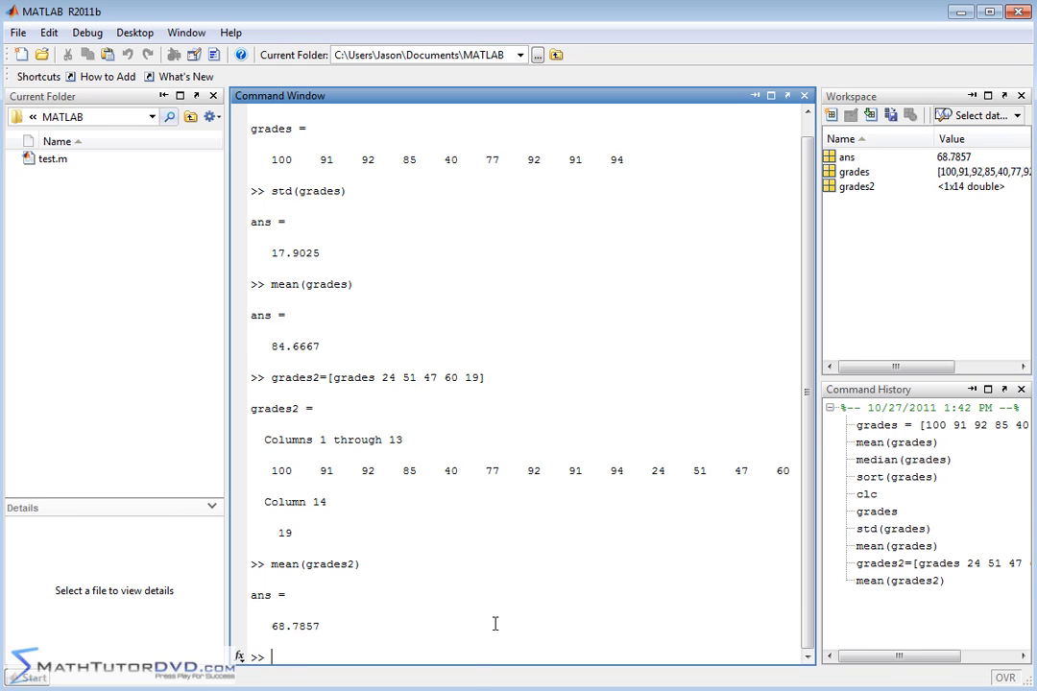
{"action": "type", "text": "std("}
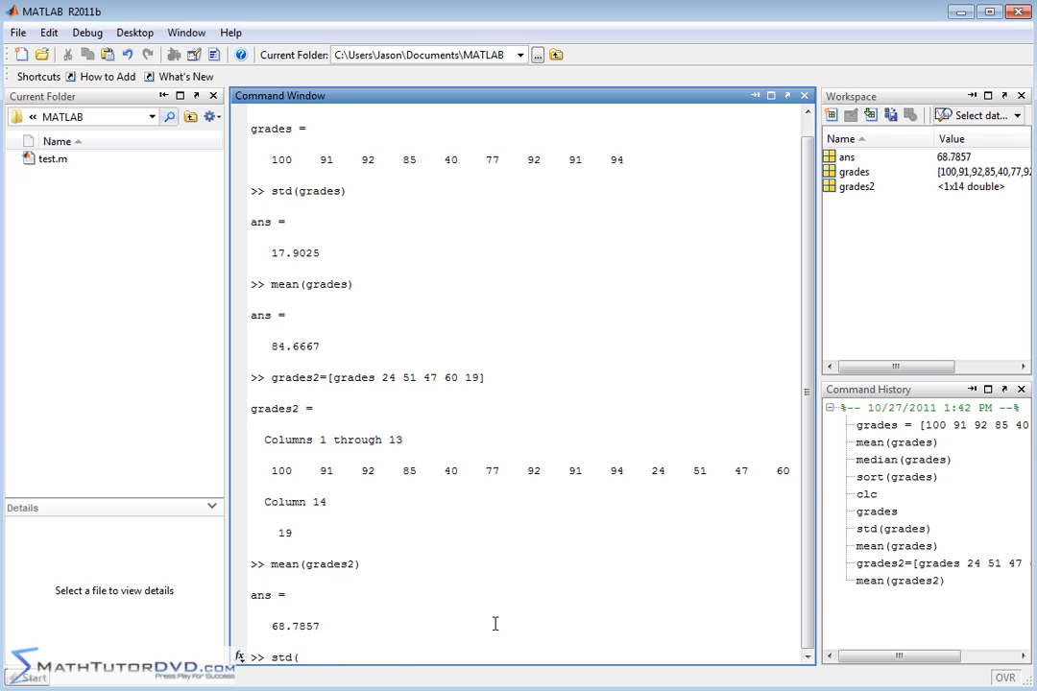
{"action": "type", "text": "grades2"}
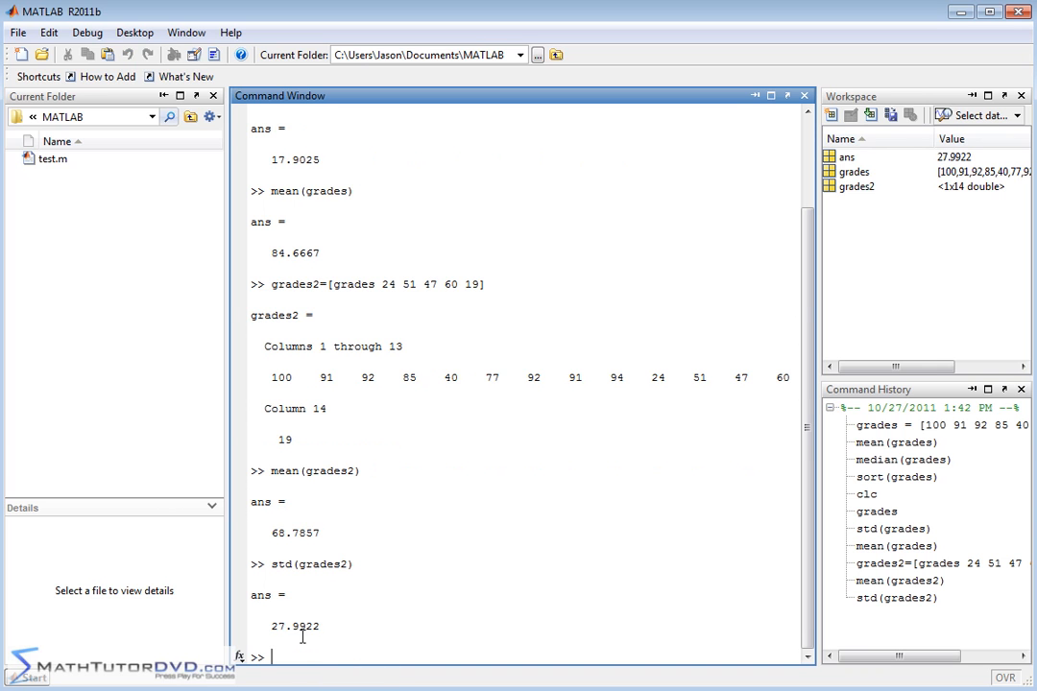
{"action": "mouse_move", "coordinate": [693, 338]}
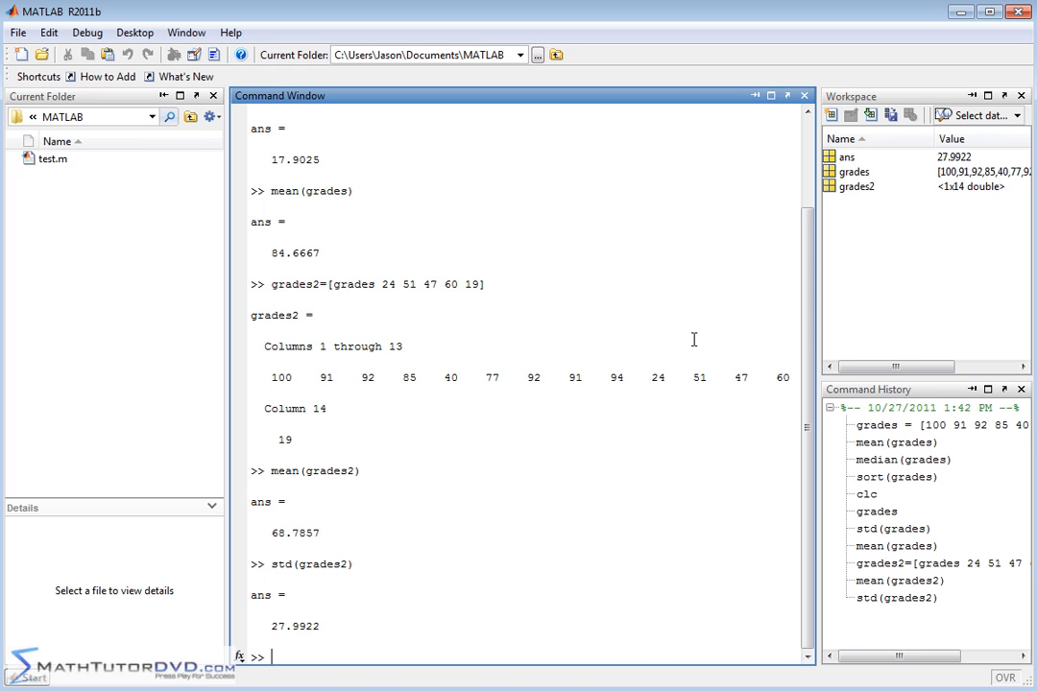
{"action": "mouse_move", "coordinate": [734, 372]}
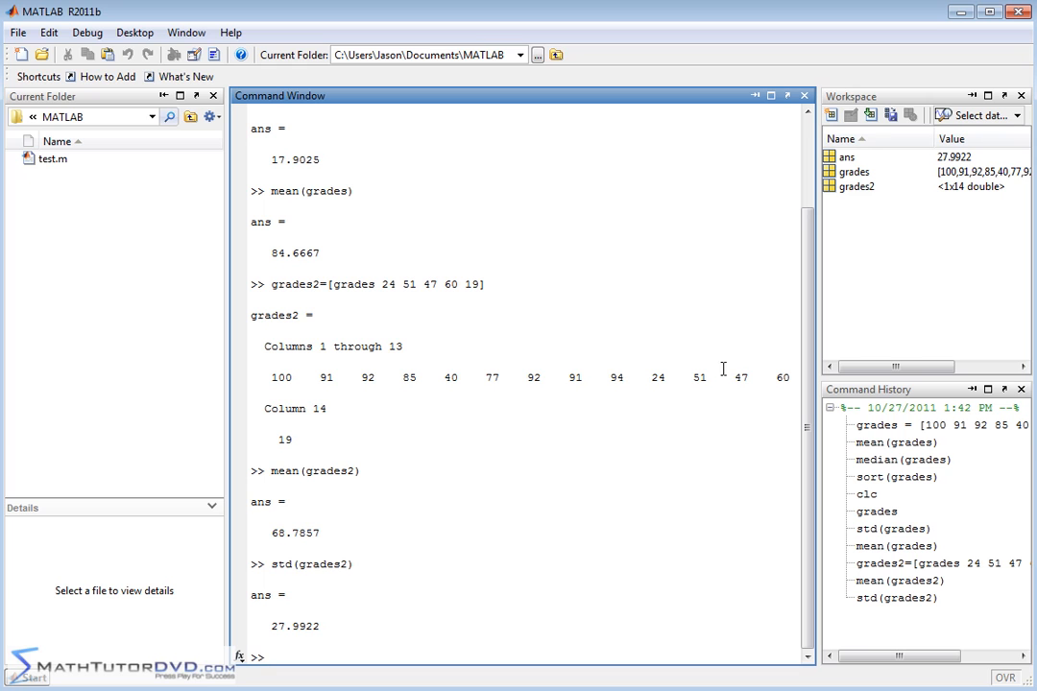
{"action": "mouse_move", "coordinate": [296, 540]}
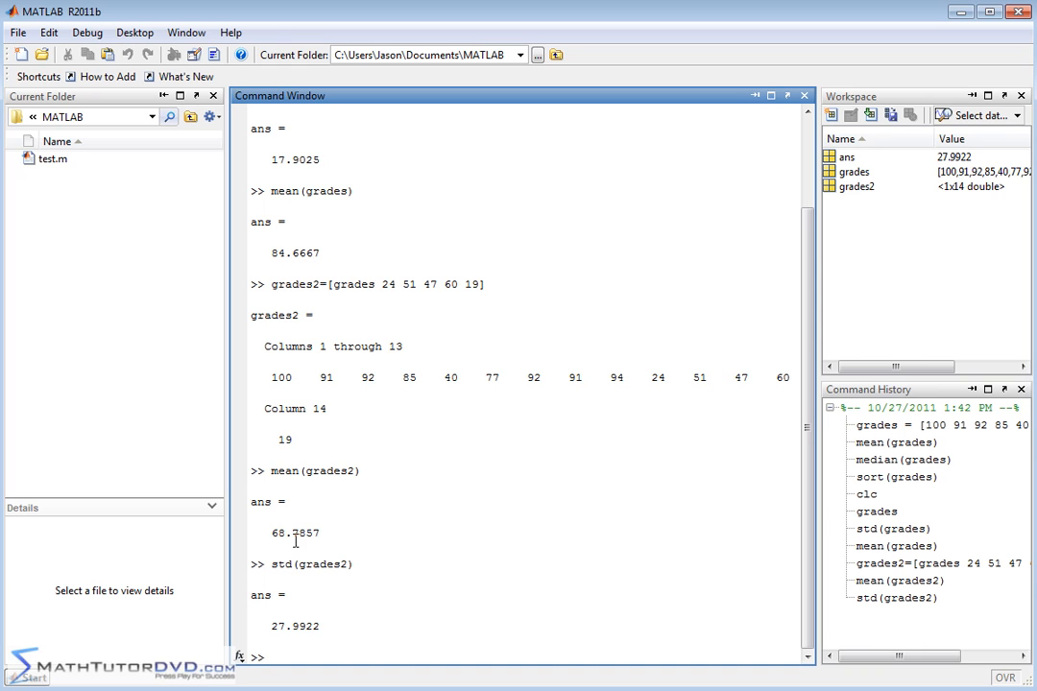
{"action": "mouse_move", "coordinate": [284, 626]}
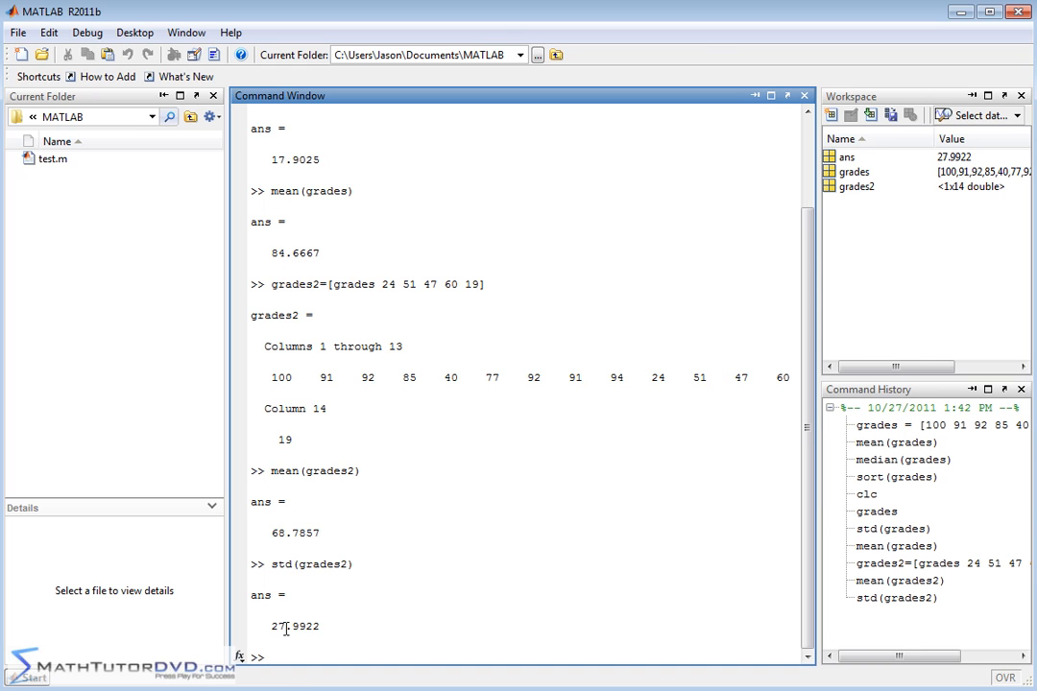
{"action": "mouse_move", "coordinate": [280, 642]}
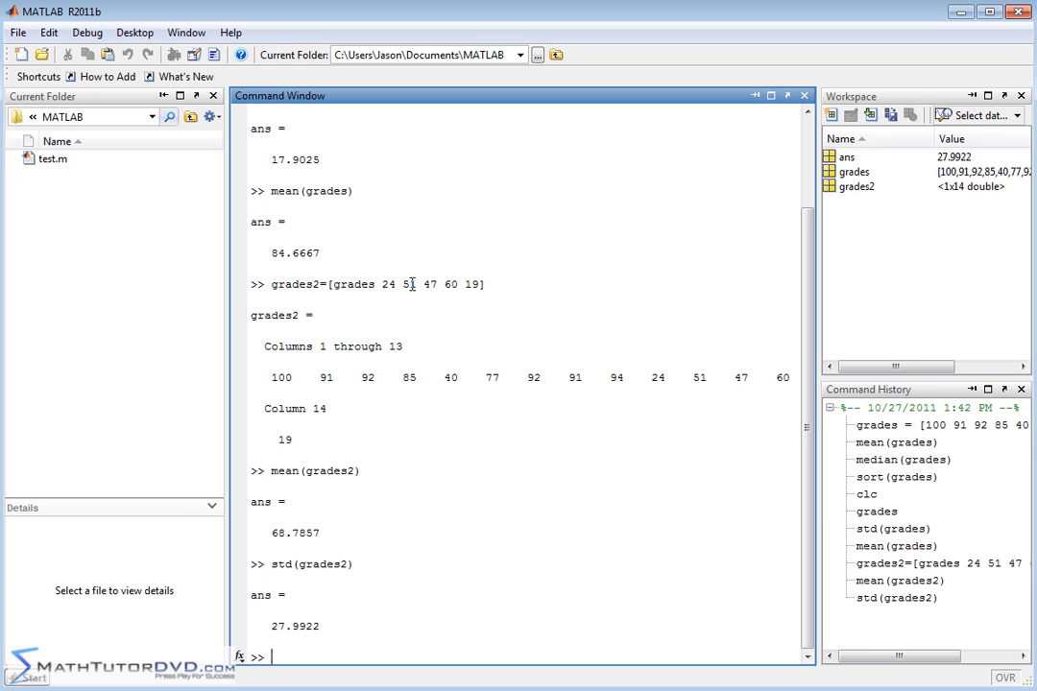
{"action": "mouse_move", "coordinate": [536, 267]}
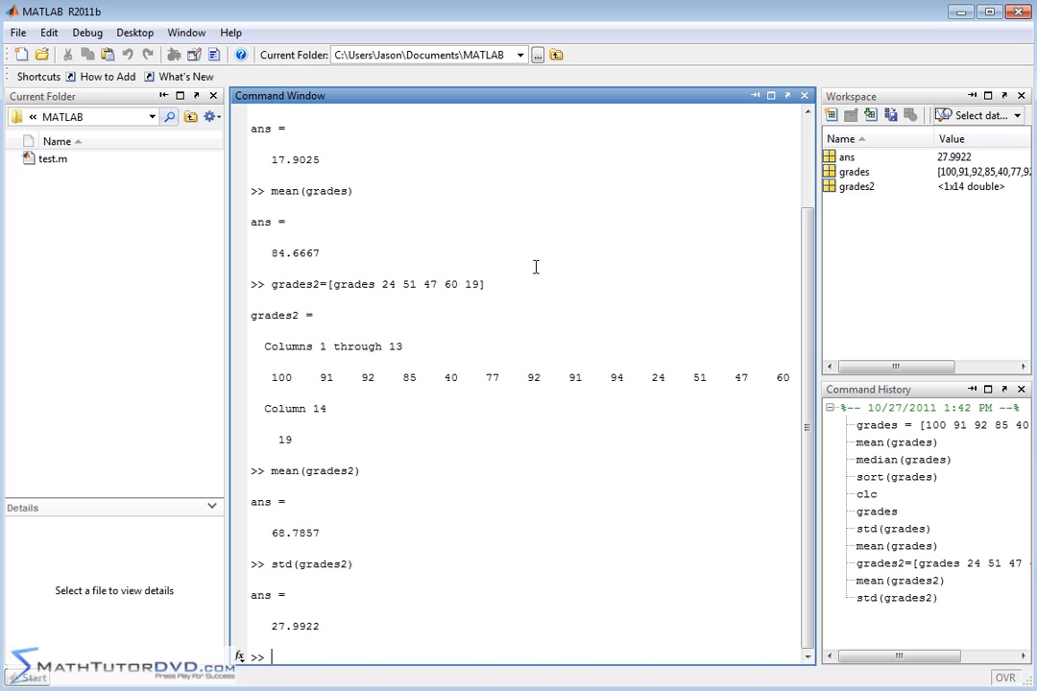
{"action": "mouse_move", "coordinate": [657, 317]}
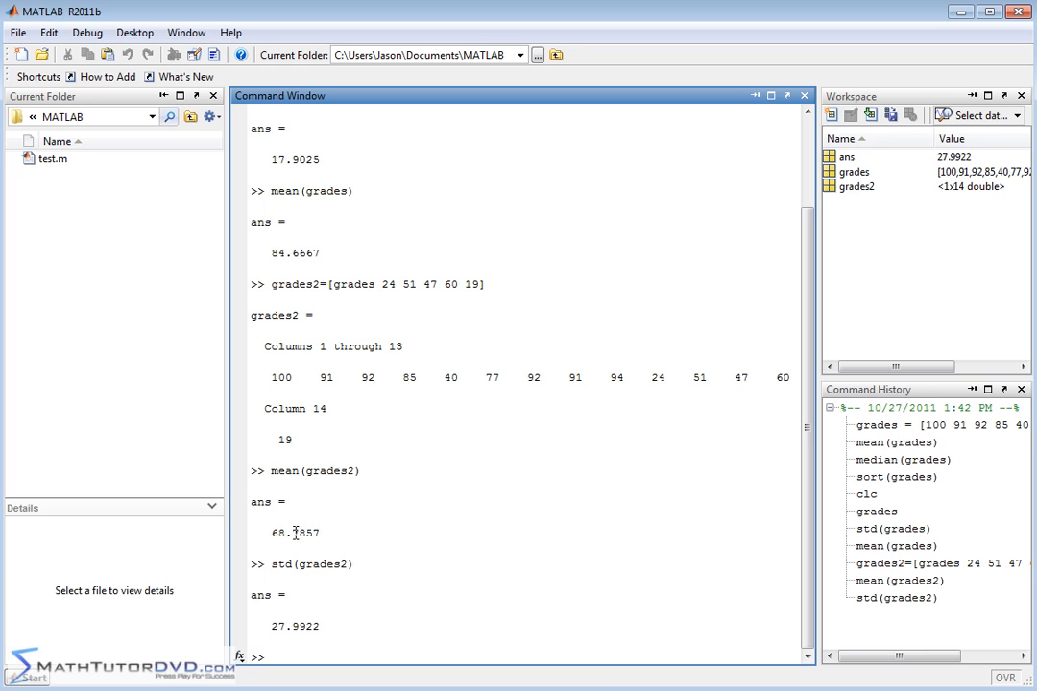
{"action": "mouse_move", "coordinate": [281, 630]}
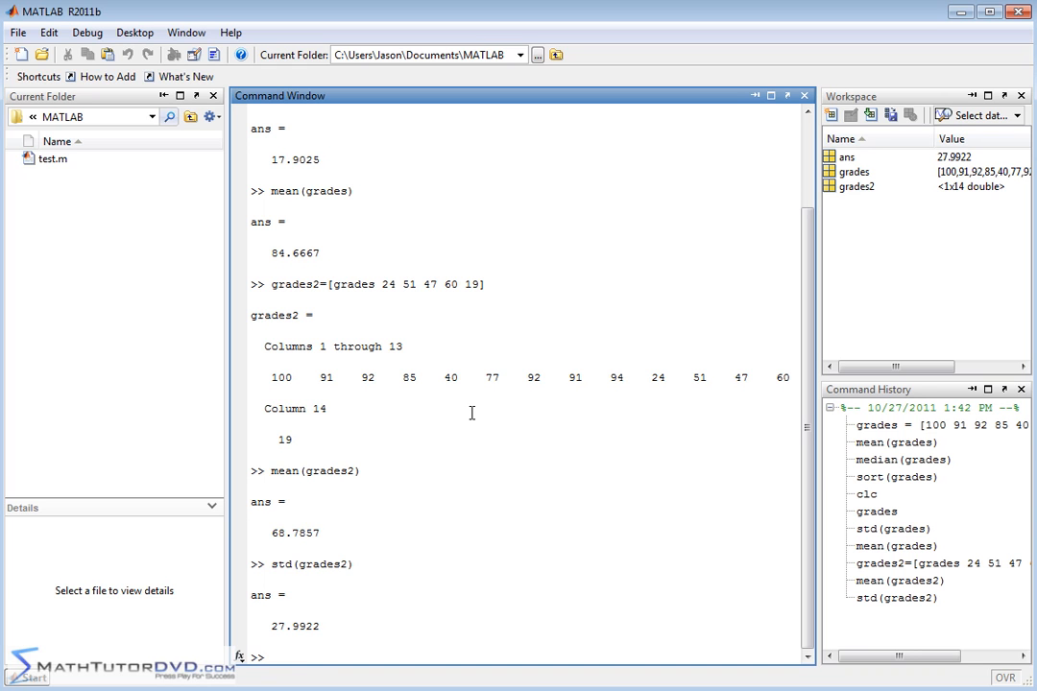
{"action": "type", "text": "grades3"}
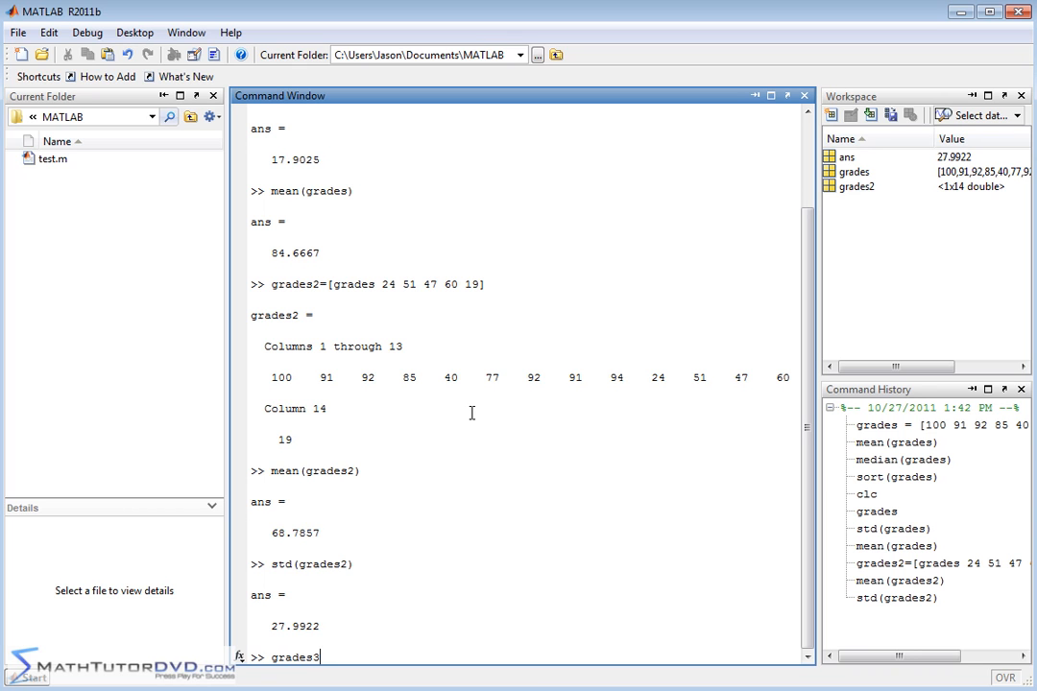
{"action": "type", "text": "="}
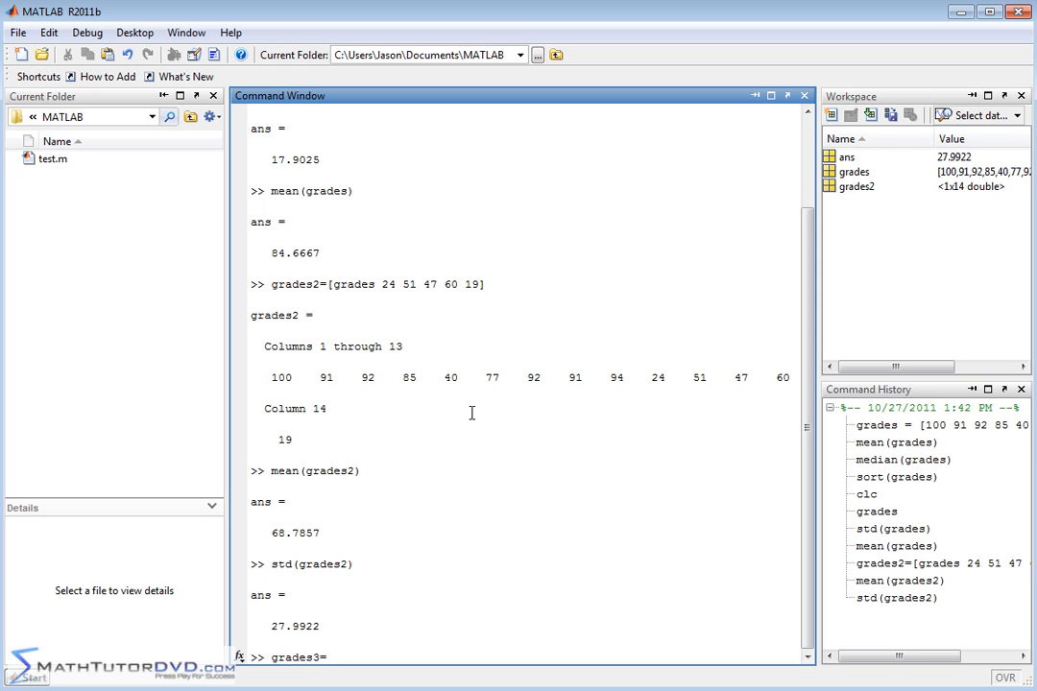
{"action": "type", "text": "["}
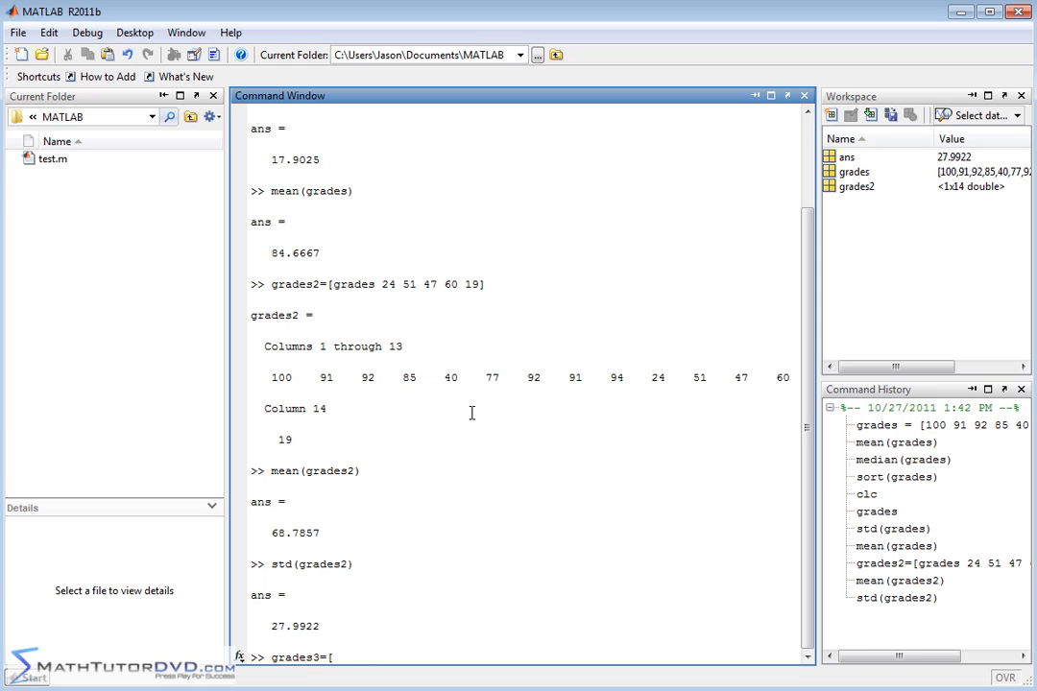
{"action": "type", "text": "100 100"}
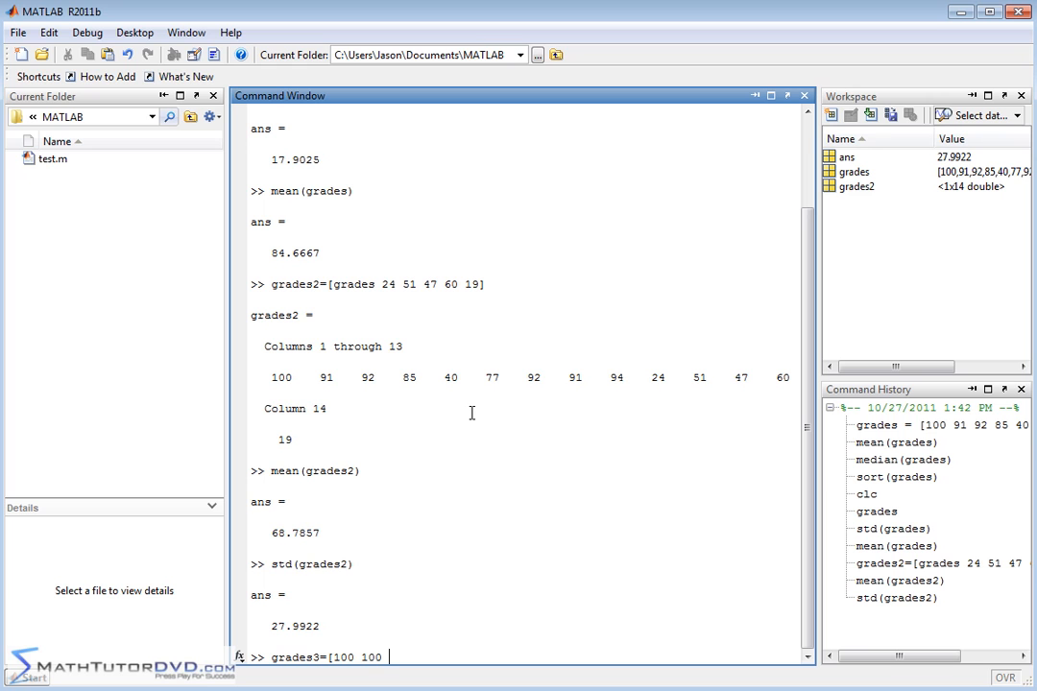
{"action": "type", "text": "100 97"}
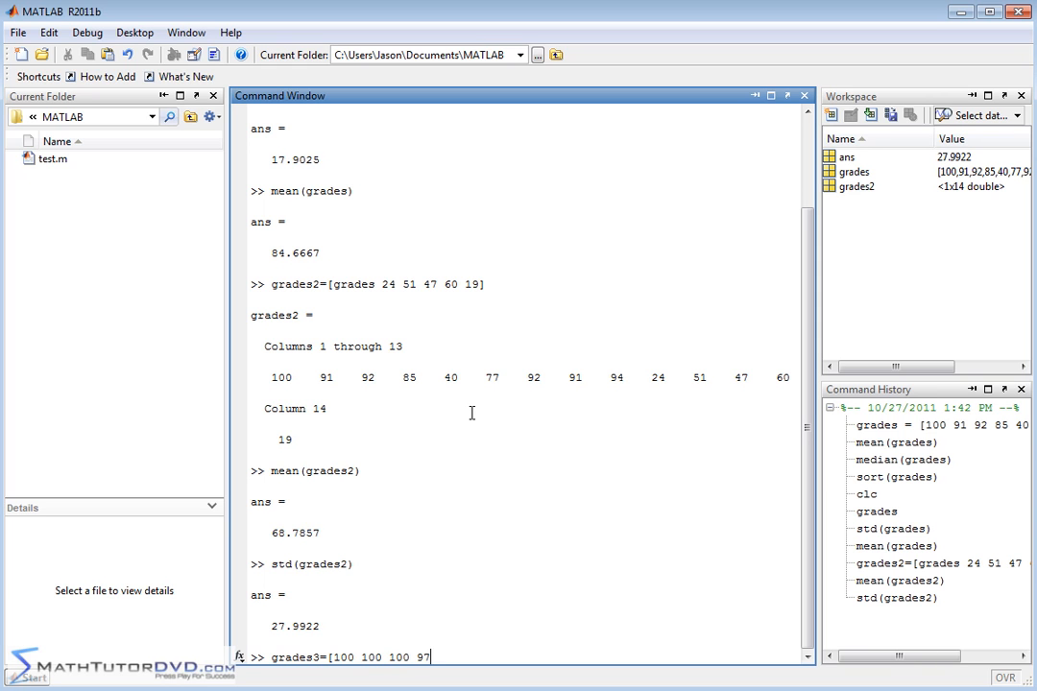
{"action": "type", "text": "95"}
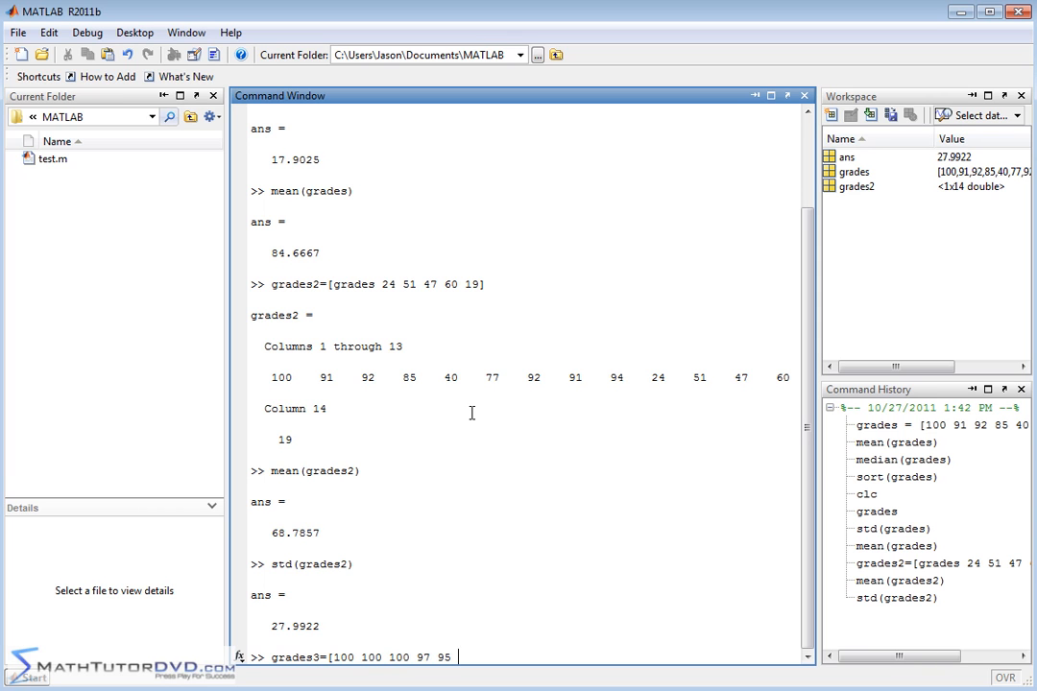
{"action": "type", "text": "90 96]"}
{"action": "type", "text": "mean(g"}
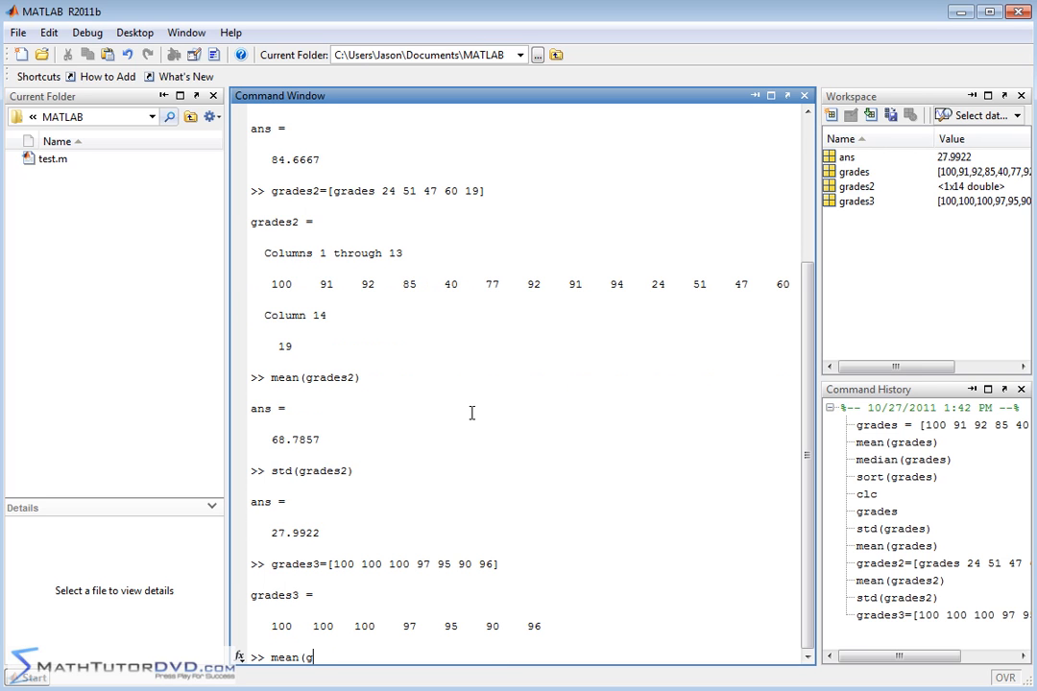
{"action": "type", "text": "rades3"}
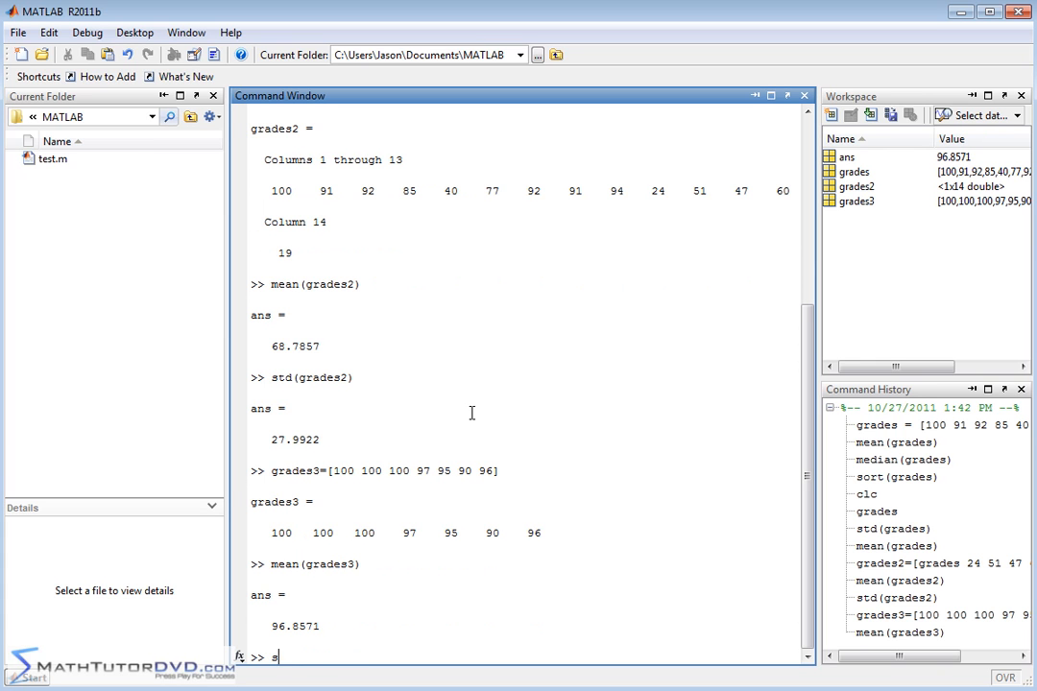
{"action": "type", "text": "td(grades3"}
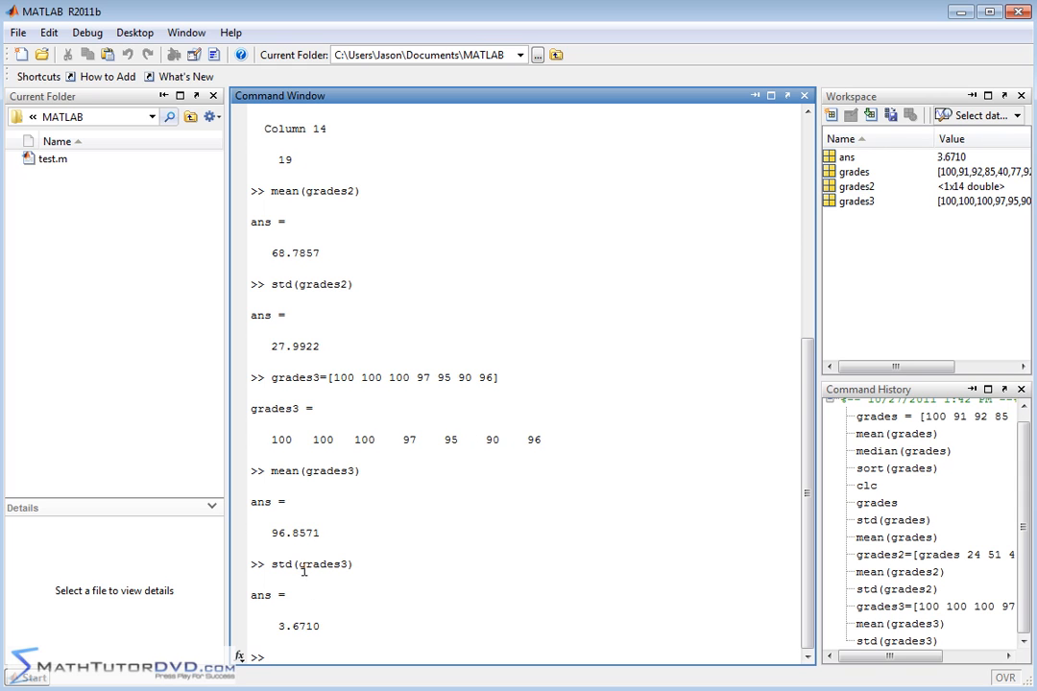
{"action": "mouse_move", "coordinate": [319, 623]}
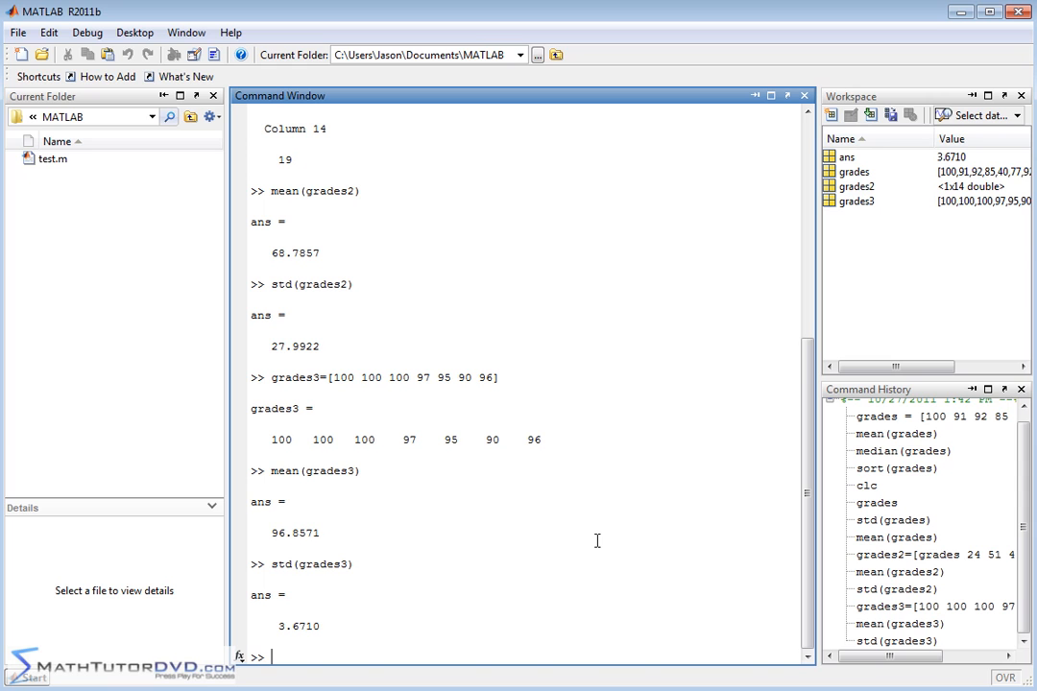
- Compute var(grades3), returning 13.4762
{"action": "type", "text": "var("}
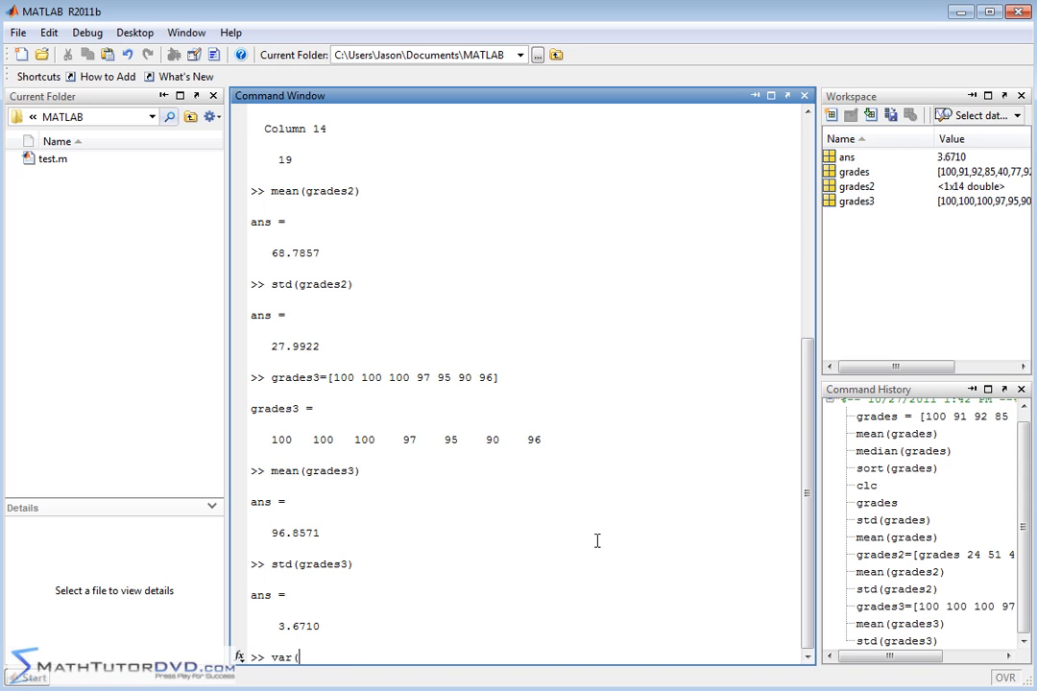
{"action": "type", "text": "grades3"}
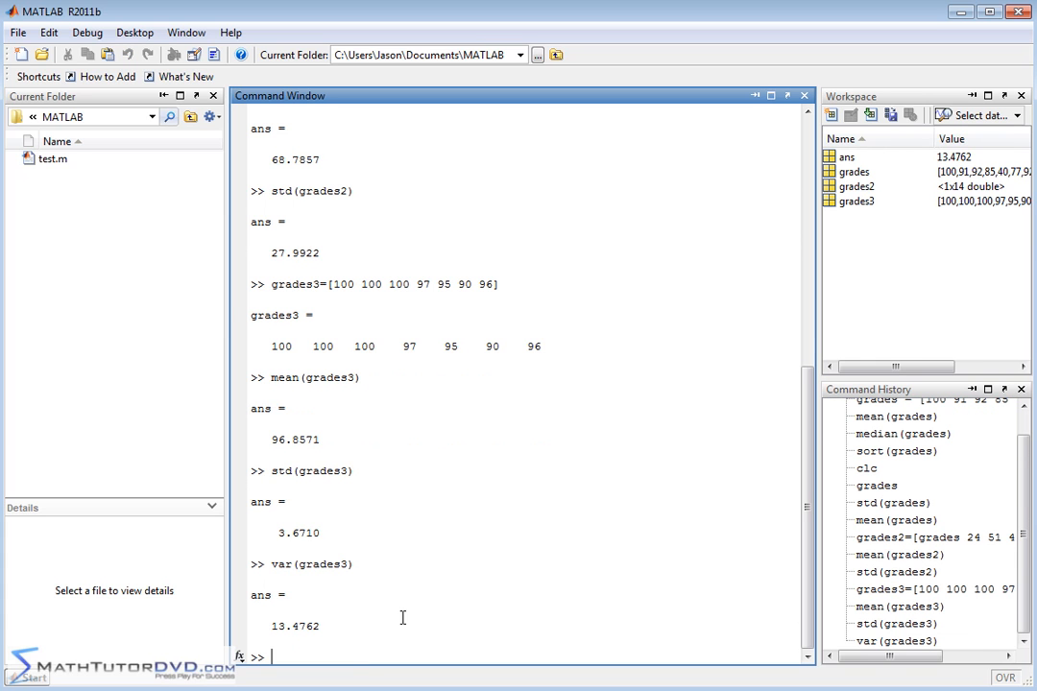
{"action": "mouse_move", "coordinate": [364, 633]}
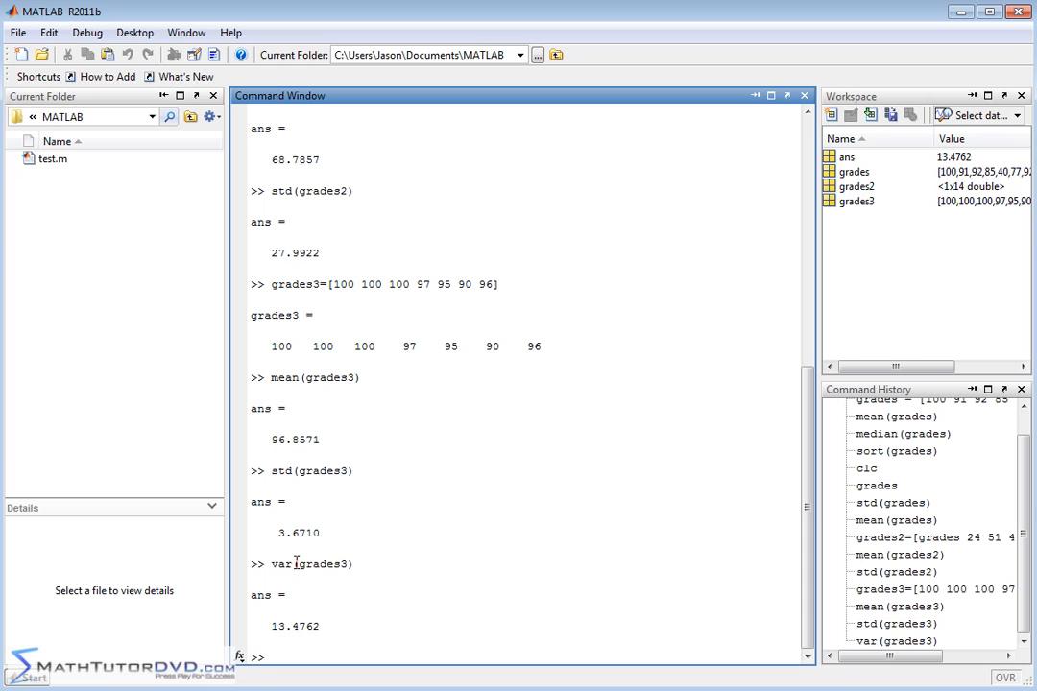
{"action": "double_click", "coordinate": [296, 534]}
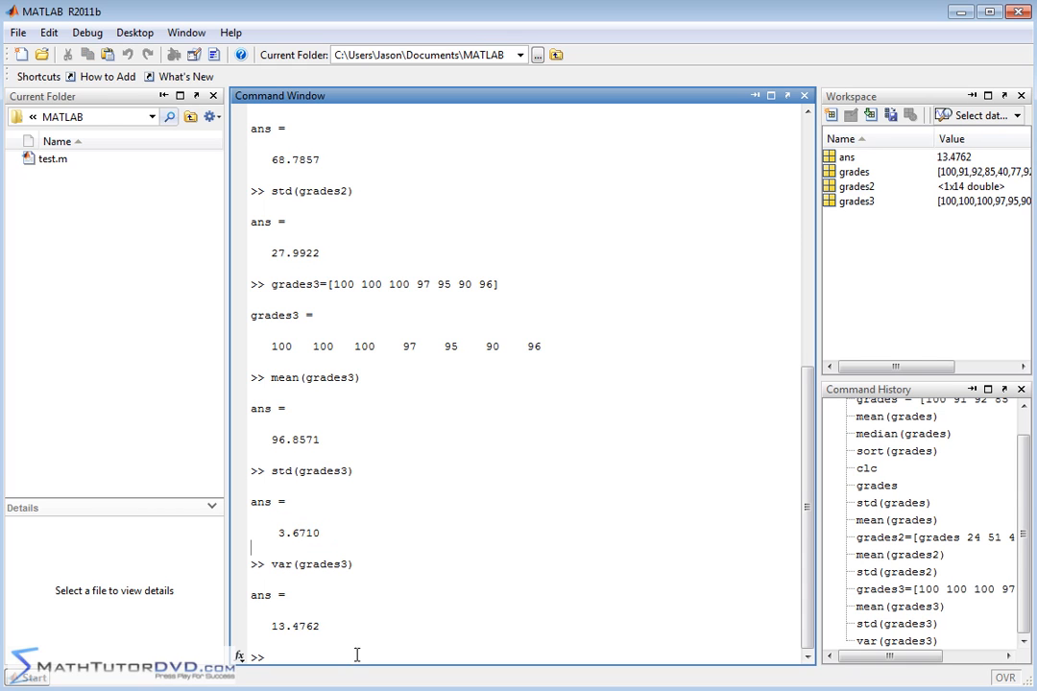
{"action": "mouse_move", "coordinate": [361, 628]}
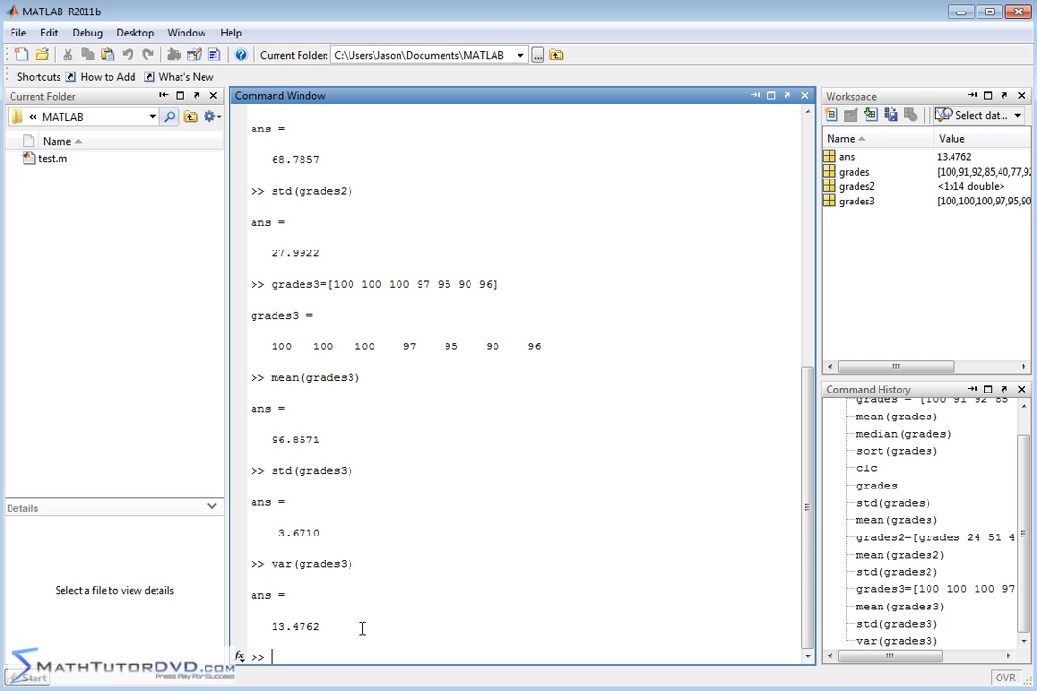
- Evaluate 3.6710^2 to confirm it equals the variance 13.4762
{"action": "type", "text": "3.6710^2"}
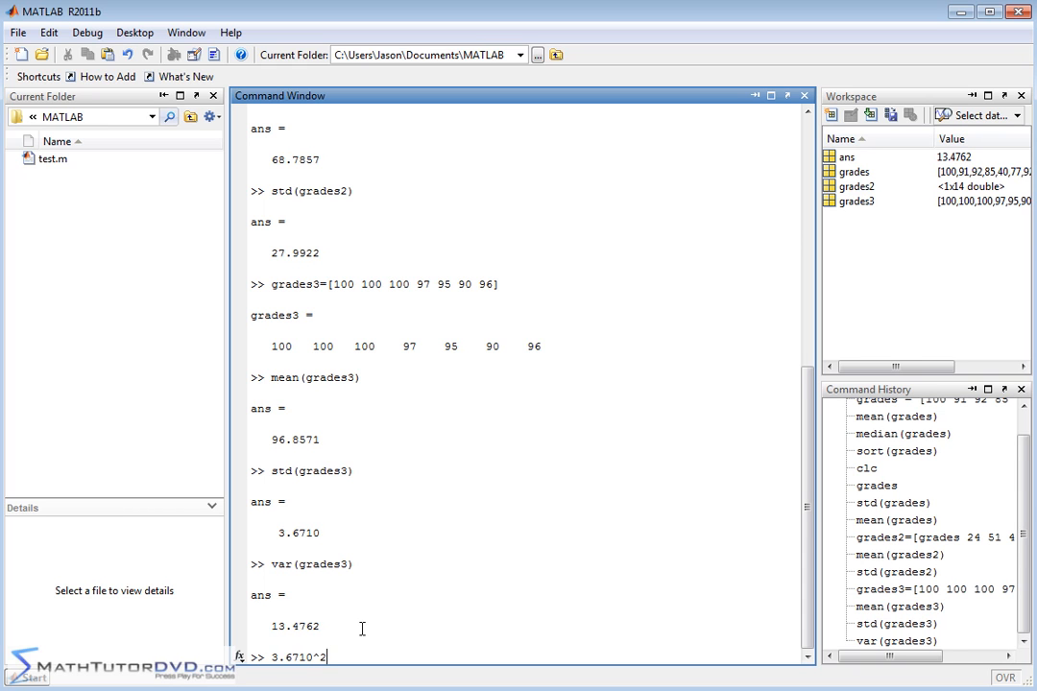
{"action": "key", "text": "enter"}
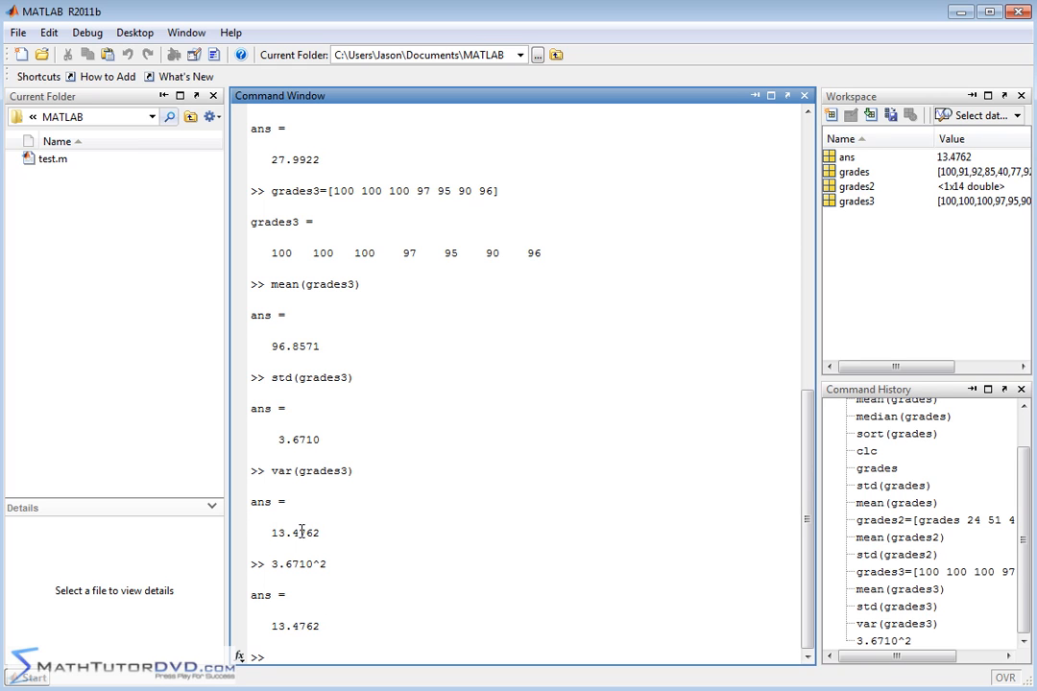
{"action": "mouse_move", "coordinate": [353, 507]}
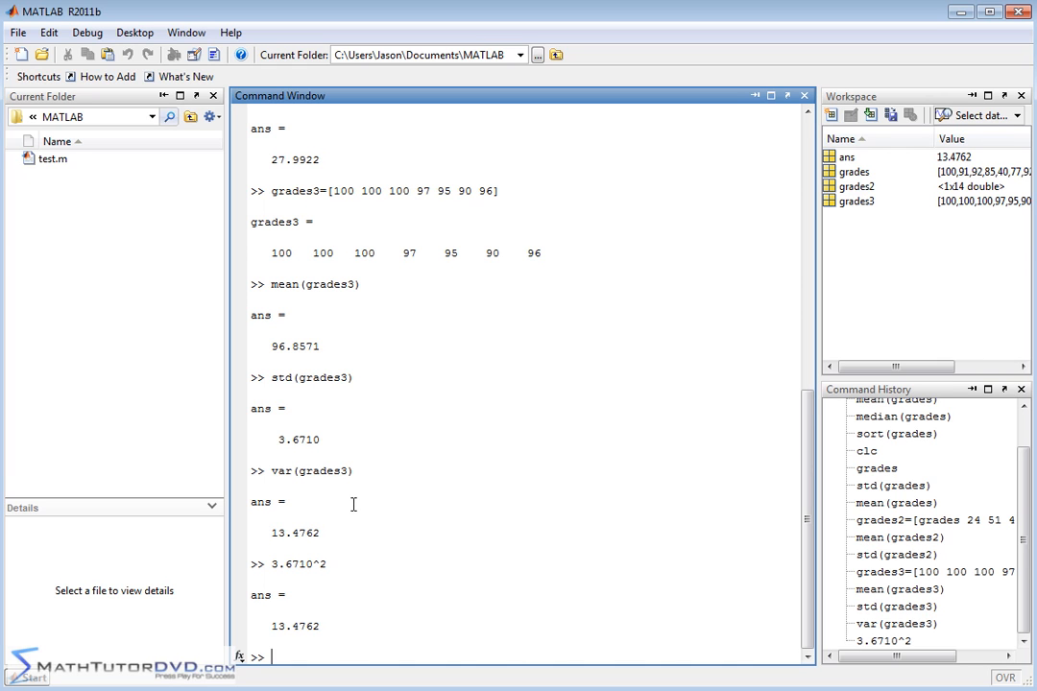
{"action": "type", "text": "c"}
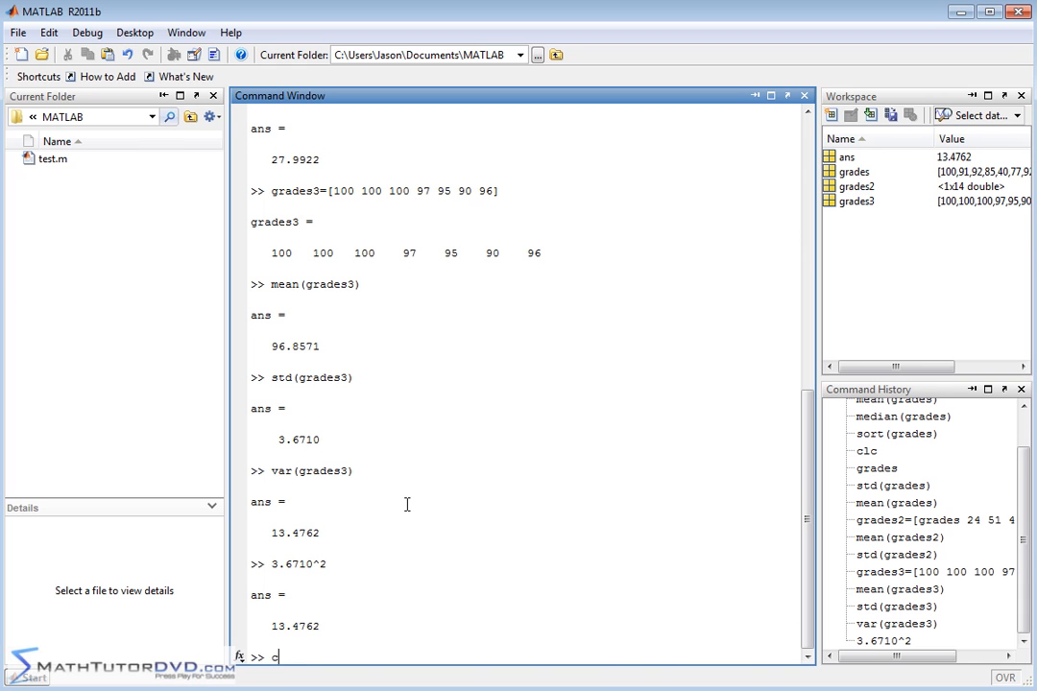